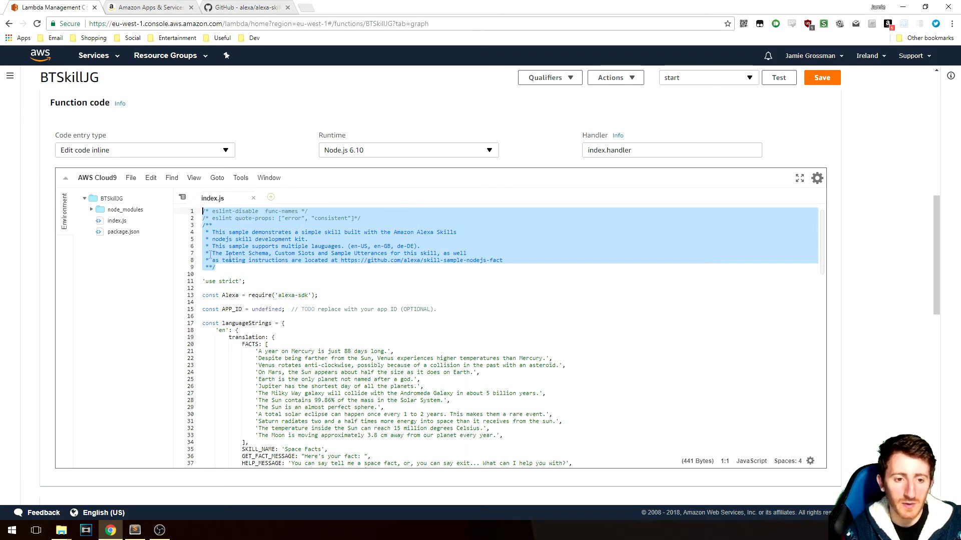
Step: Delete the header comment and languageStrings block, leaving minimal LaunchRequest and GetNewFactIntent handlers
key("Delete")
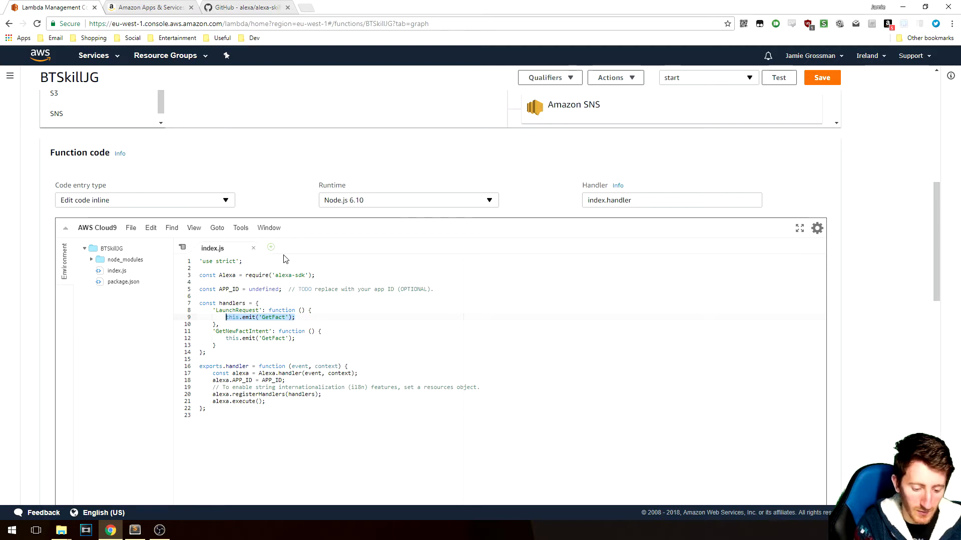
Step: Declare speechOutput "Welcome to the Body Template Skill. How can I help?" and a reprompt variable in LaunchRequest
type("var speechOutput")
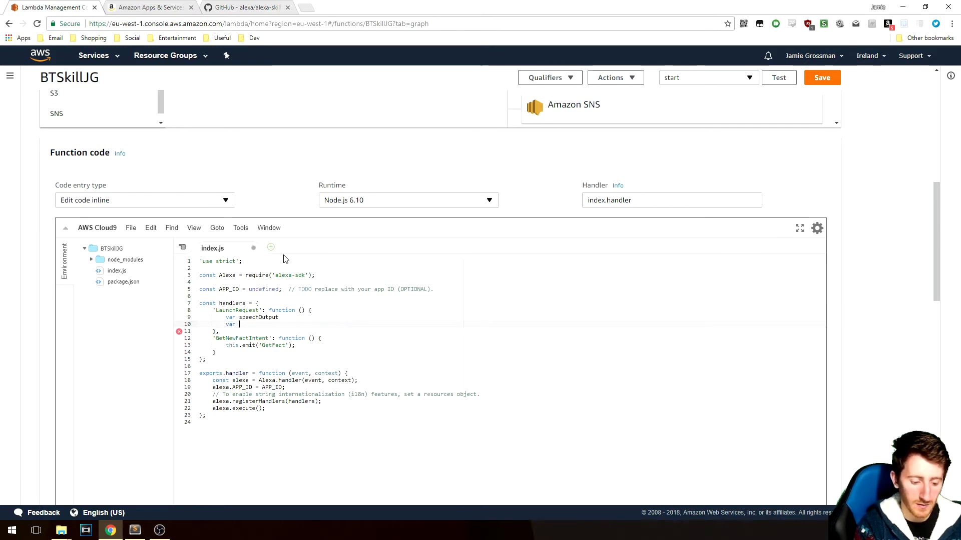
type("reprompt")
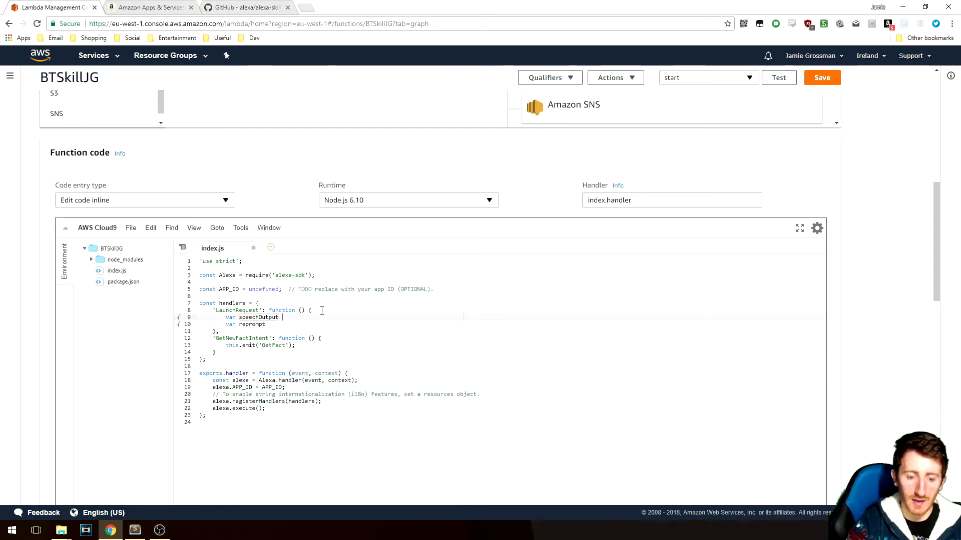
type("= \"Welcome to the")
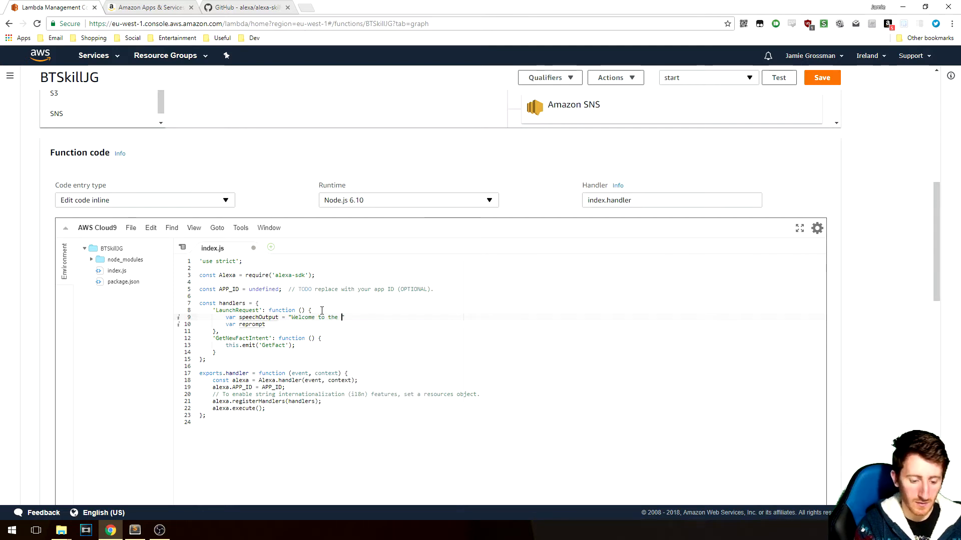
type("Body Template S")
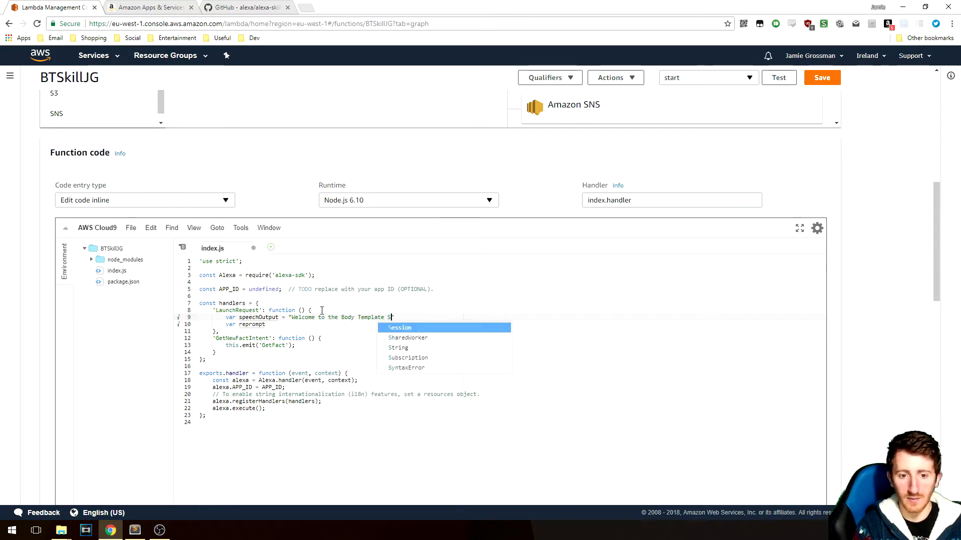
type("kill.")
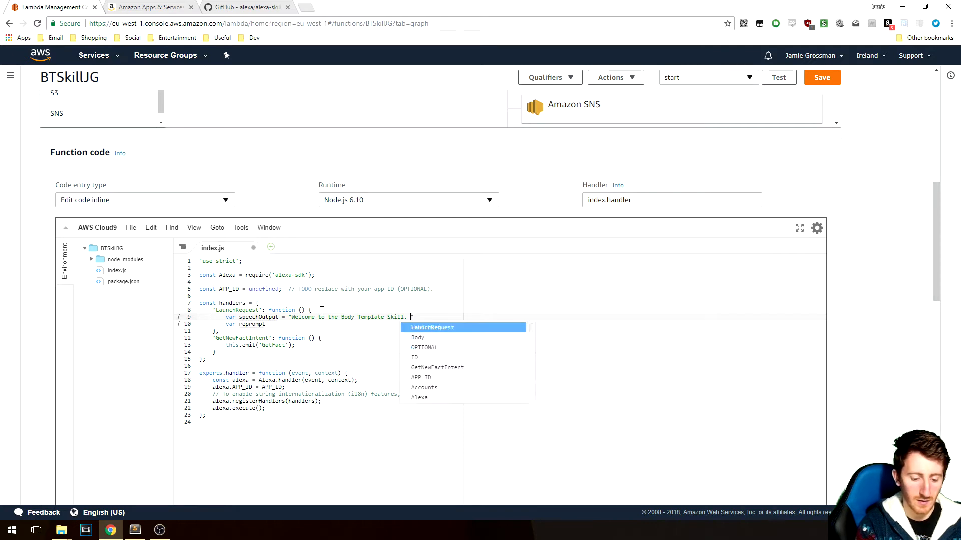
type("How can I help?\";")
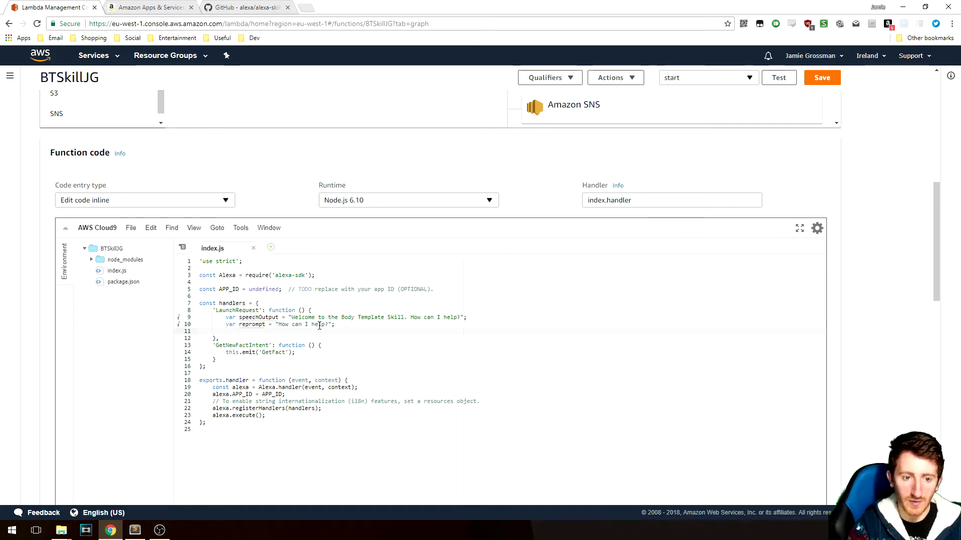
Step: Add this.response.speak(speechOutput).listen(reprompt) and this.emit(':responseReady') to LaunchRequest
type("this.response.speak(\"\"")
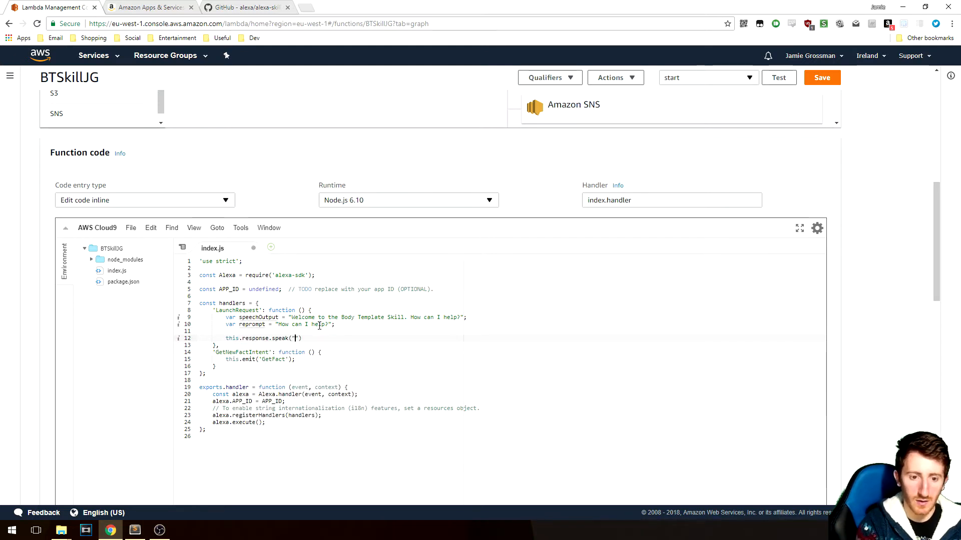
type("speechOutput")
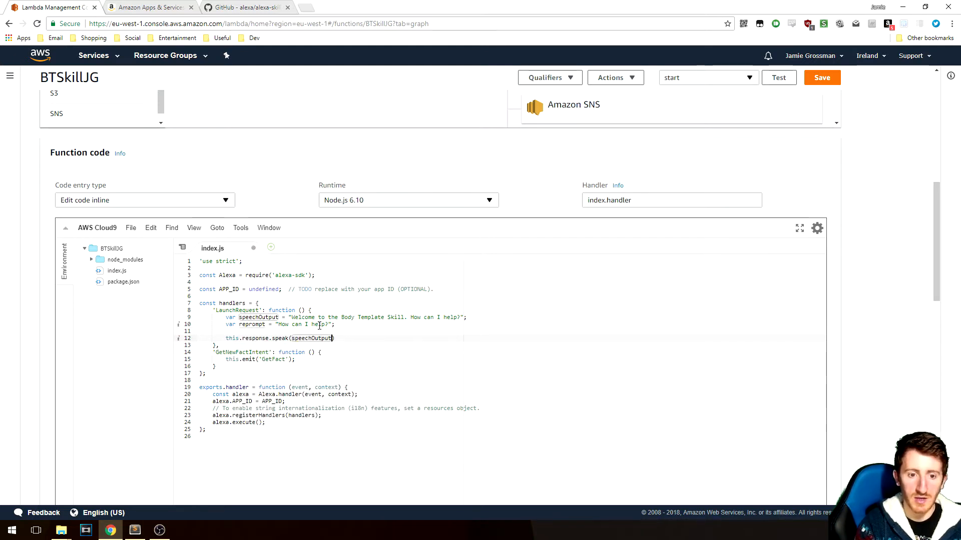
type("this.response.listen(reprompt);")
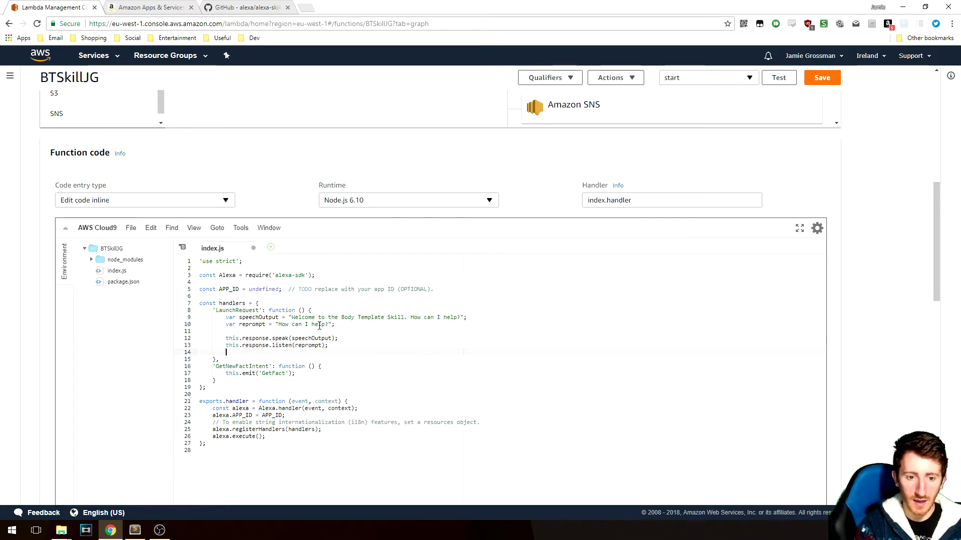
type("this.emit(\"\"")
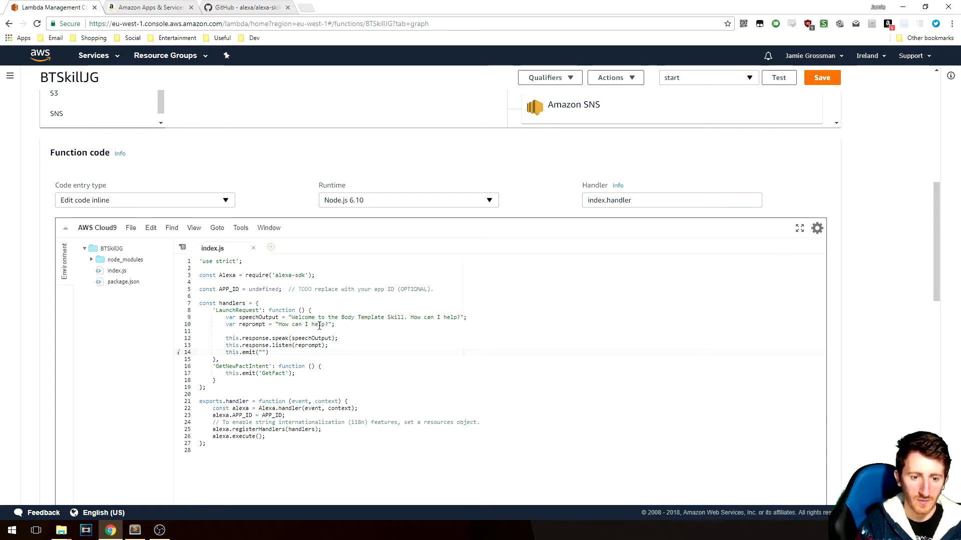
type(":responseReady")
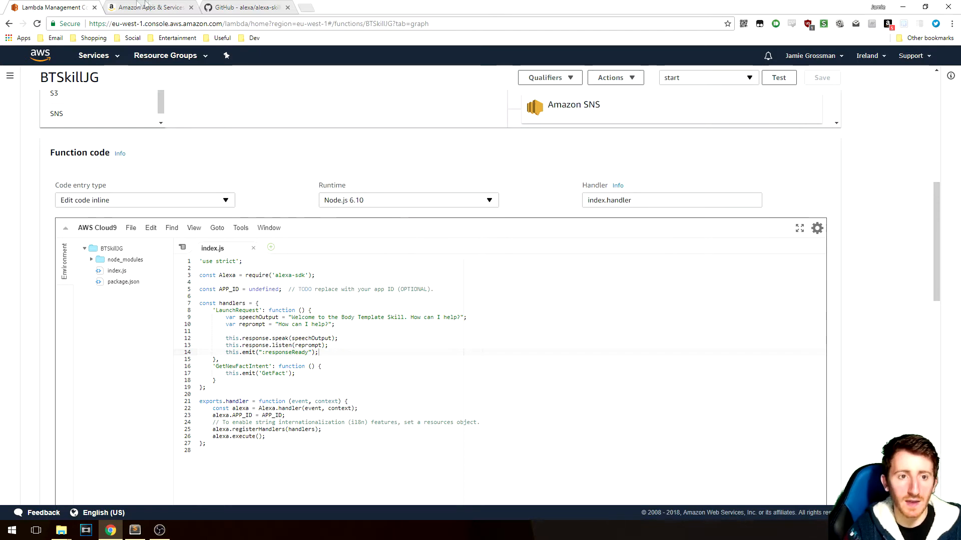
Step: Switch to the developer console, launch the Skill Builder and go to Skill Information
left_click(150, 7)
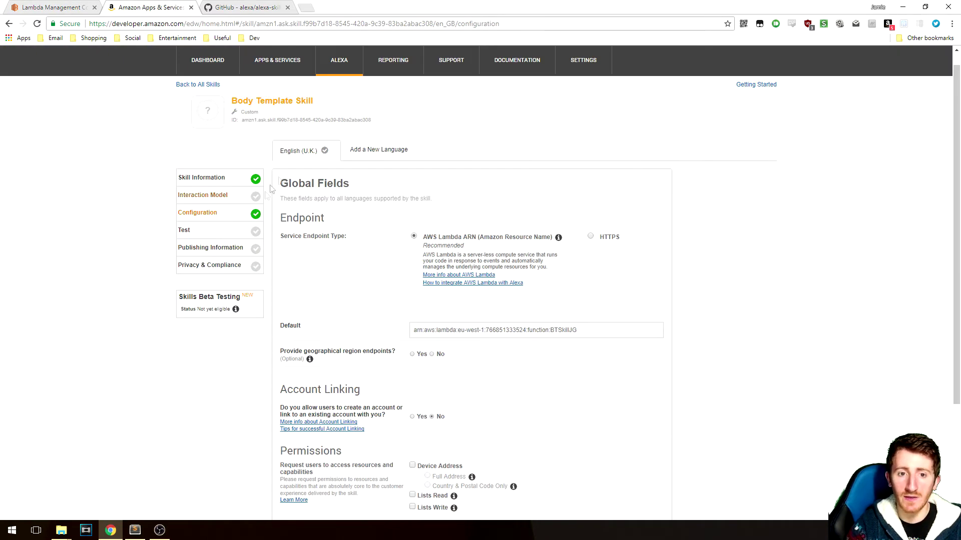
mouse_move(220, 200)
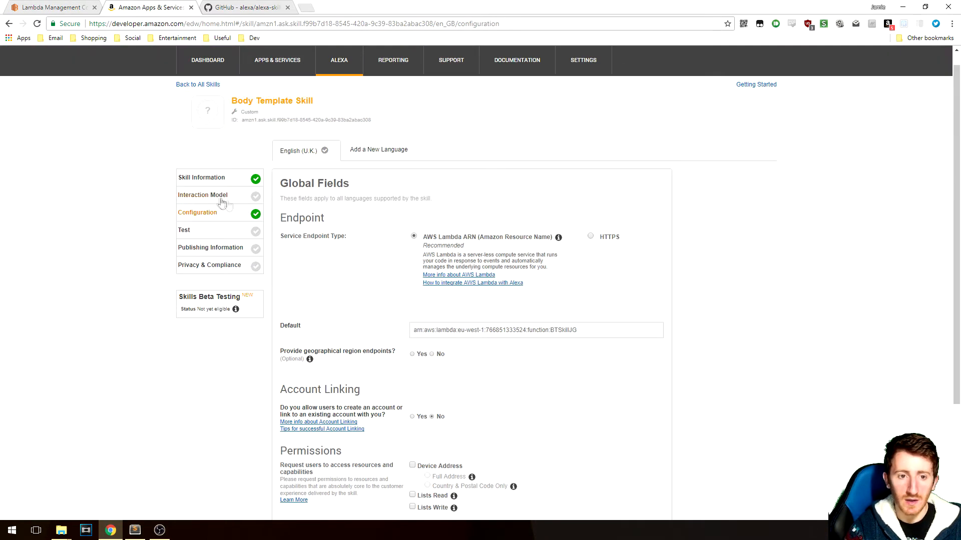
left_click(202, 195)
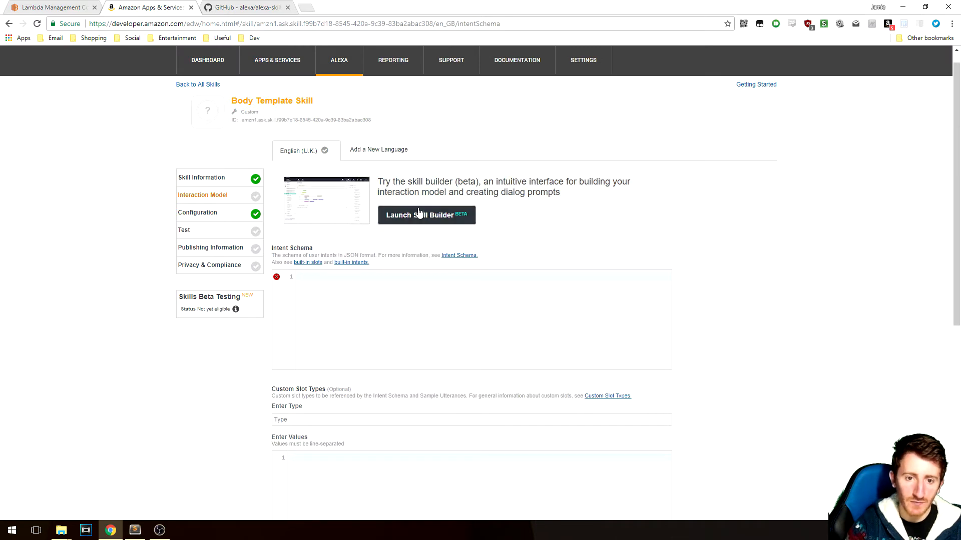
left_click(426, 215)
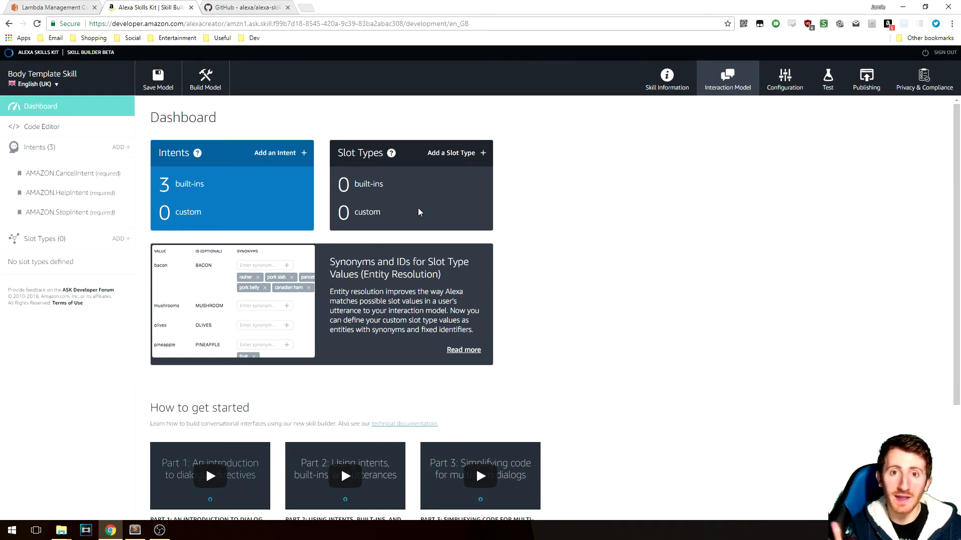
left_click(666, 78)
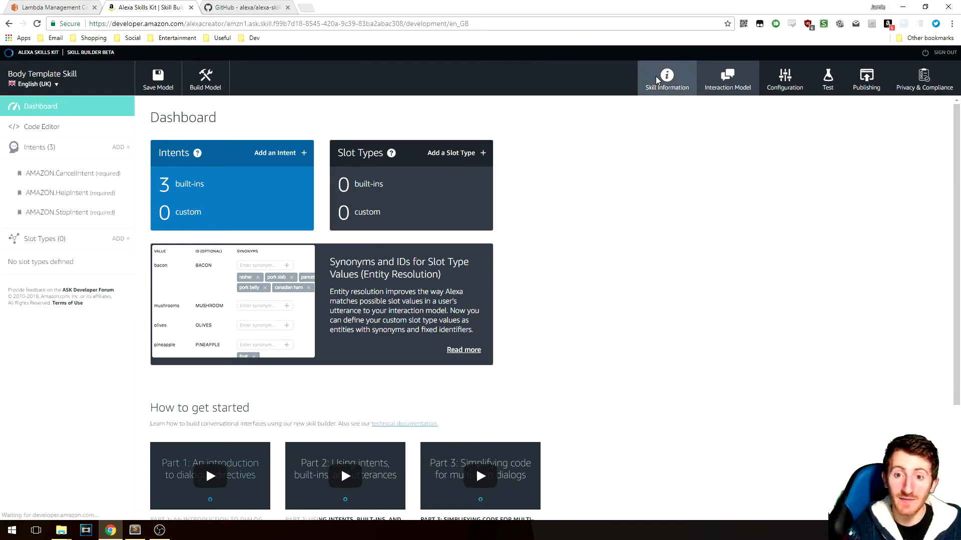
left_click(667, 78)
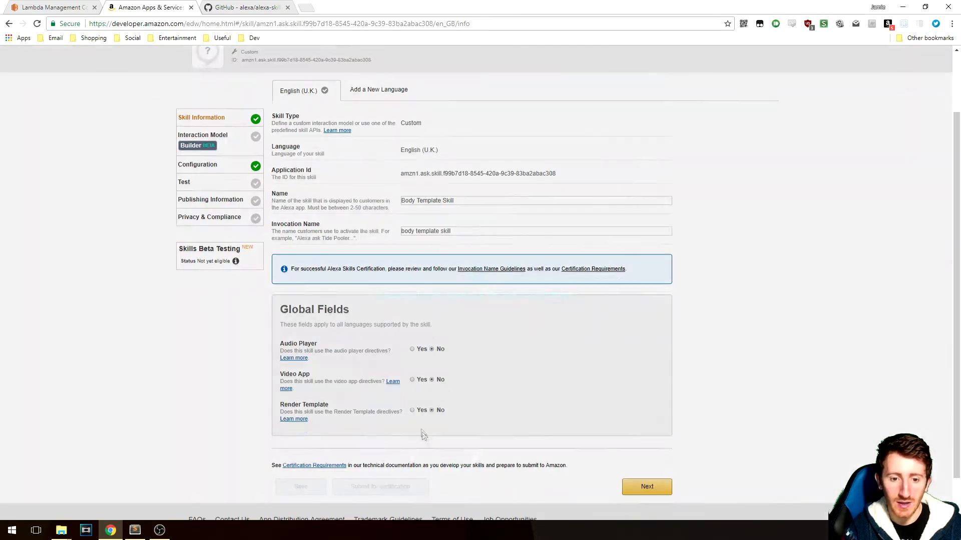
Step: Enable Render Template for the skill, save, and return to the interaction model builder
left_click(411, 410)
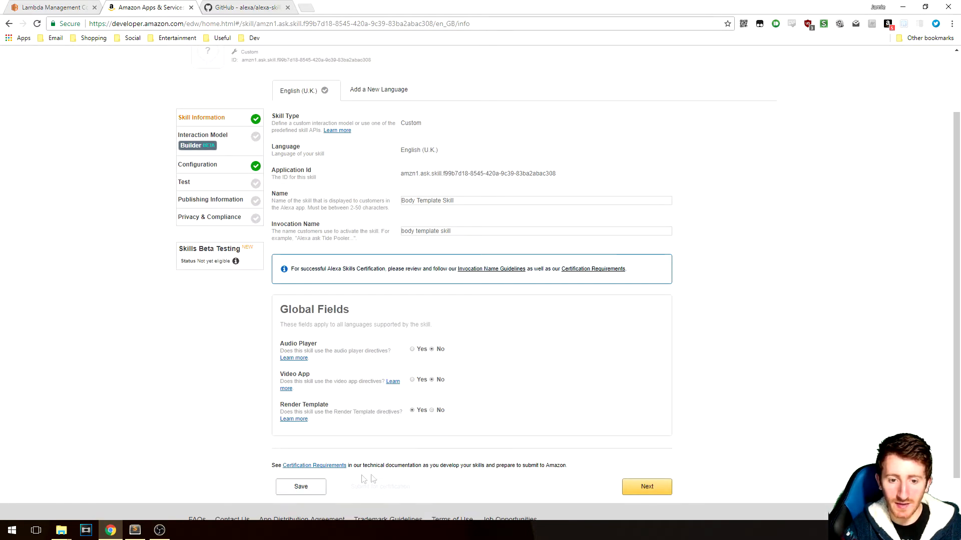
left_click(300, 486)
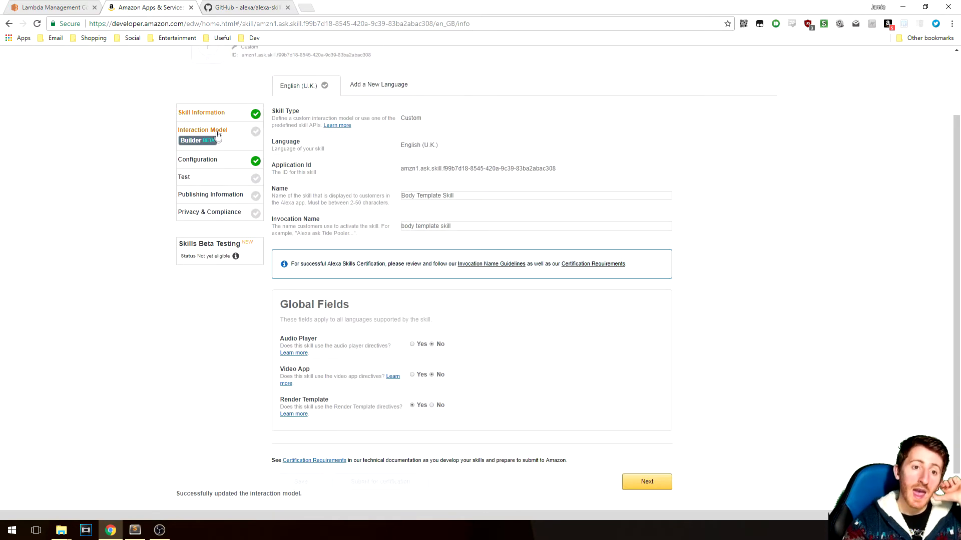
left_click(202, 136)
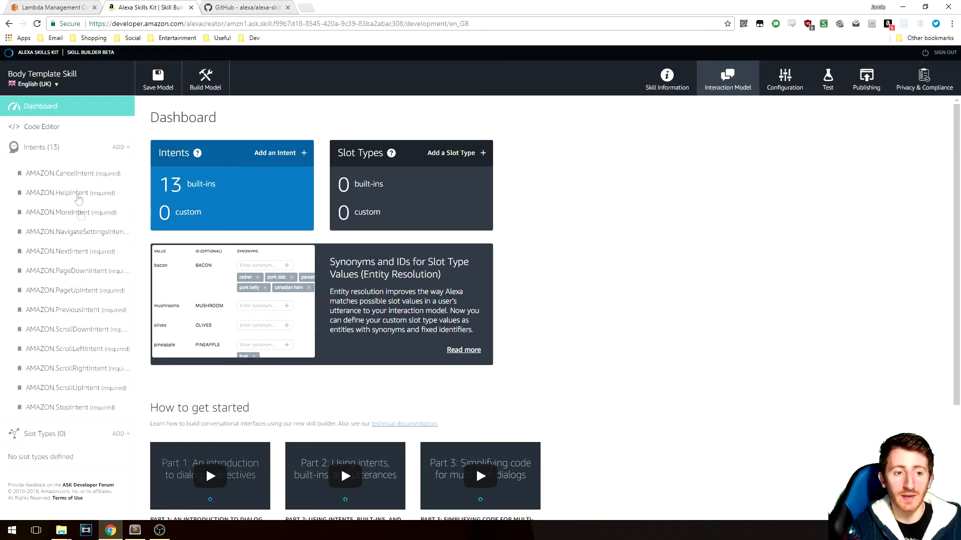
mouse_move(70, 252)
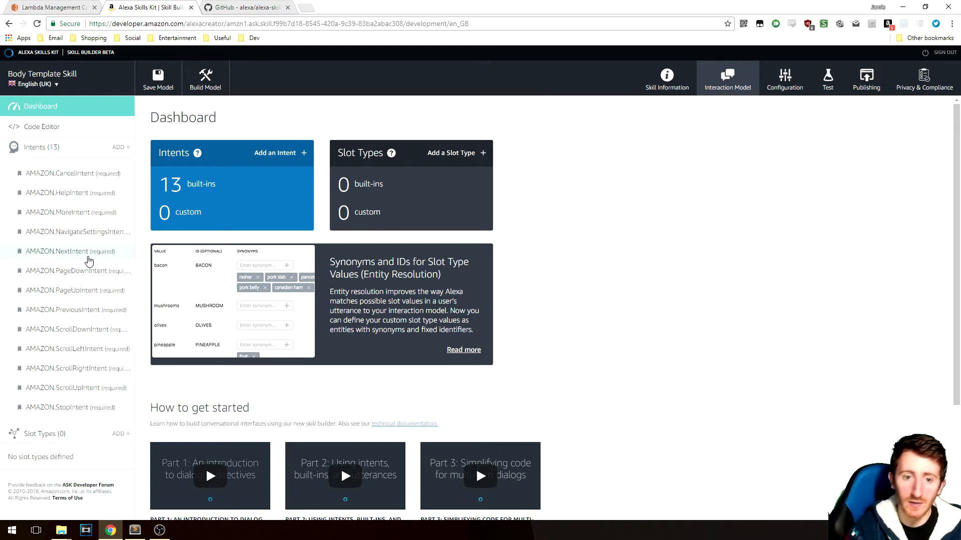
mouse_move(90, 318)
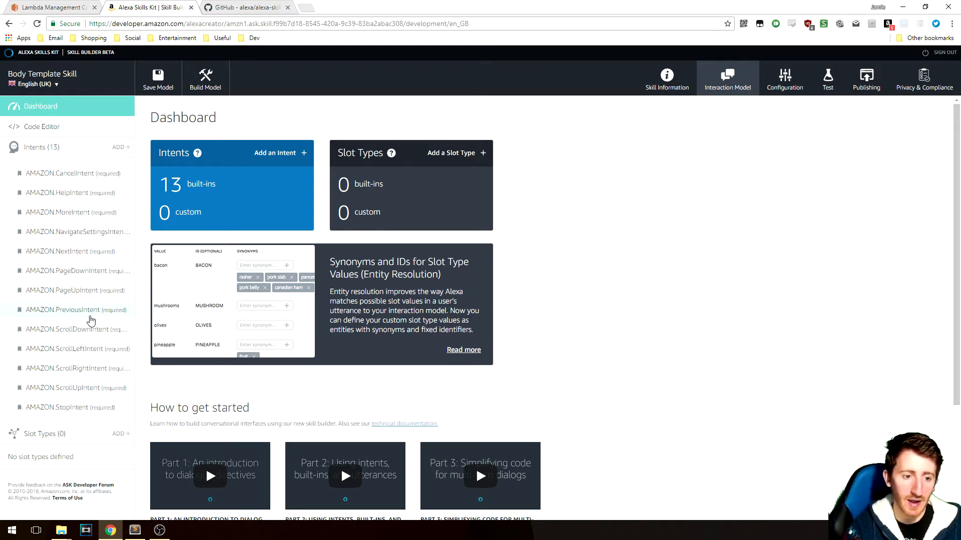
mouse_move(96, 248)
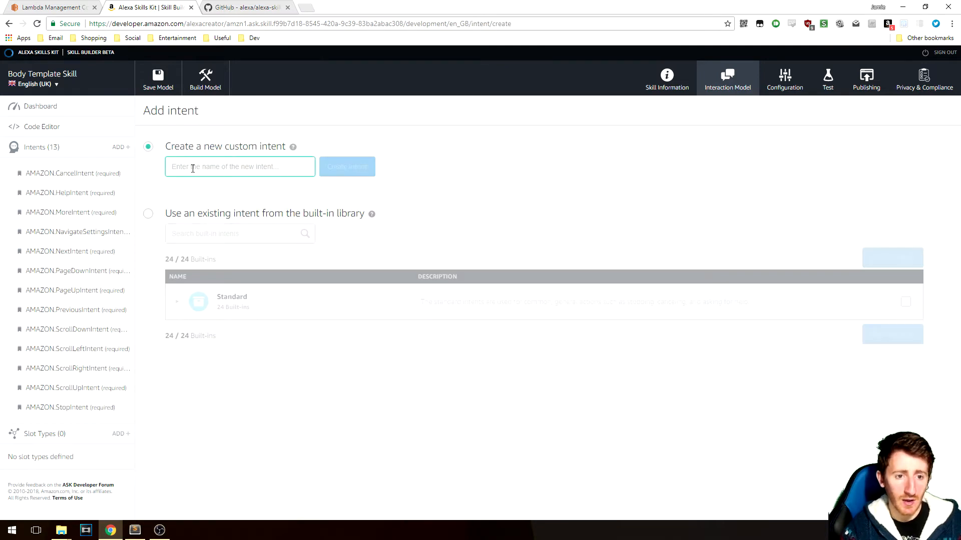
Step: Create a custom intent named BodyTemplateIntent
type("Bod")
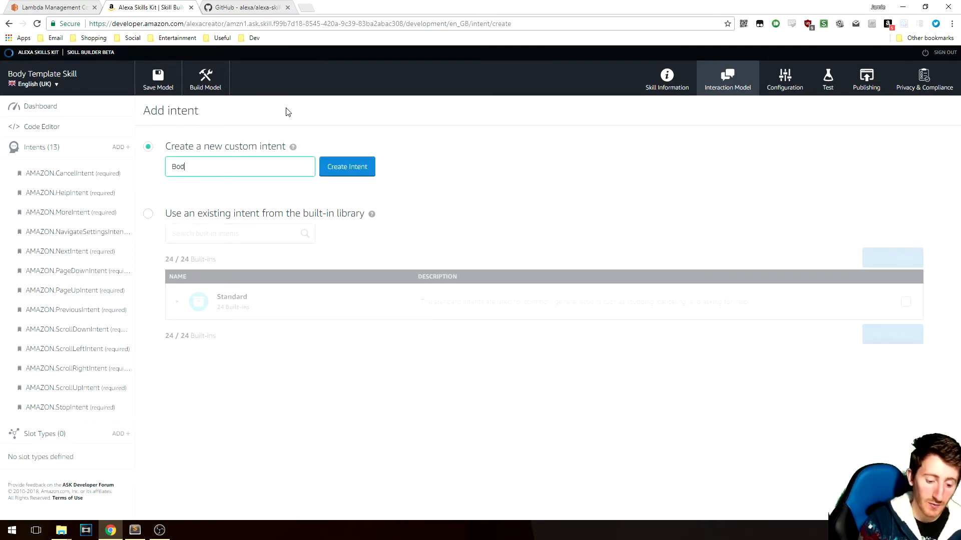
type("yTemplate")
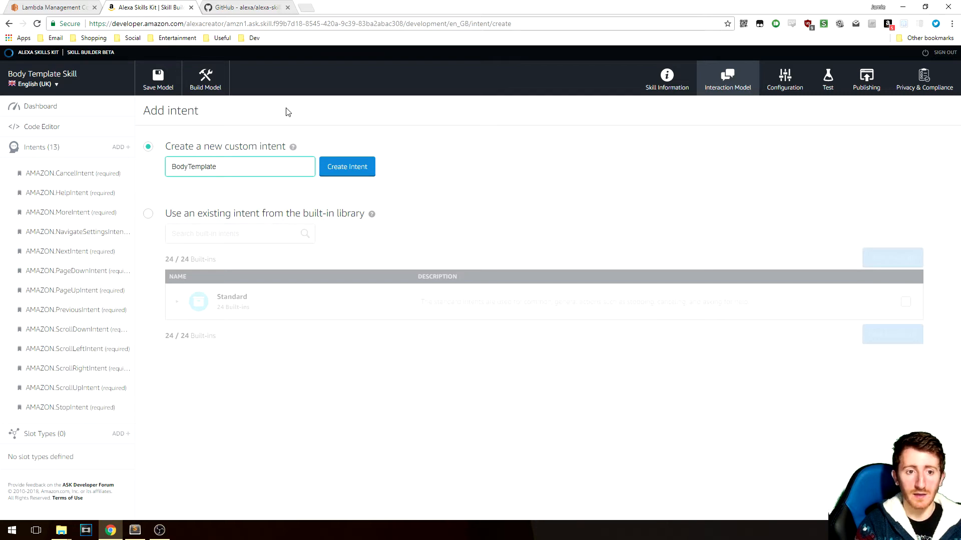
type("Intent")
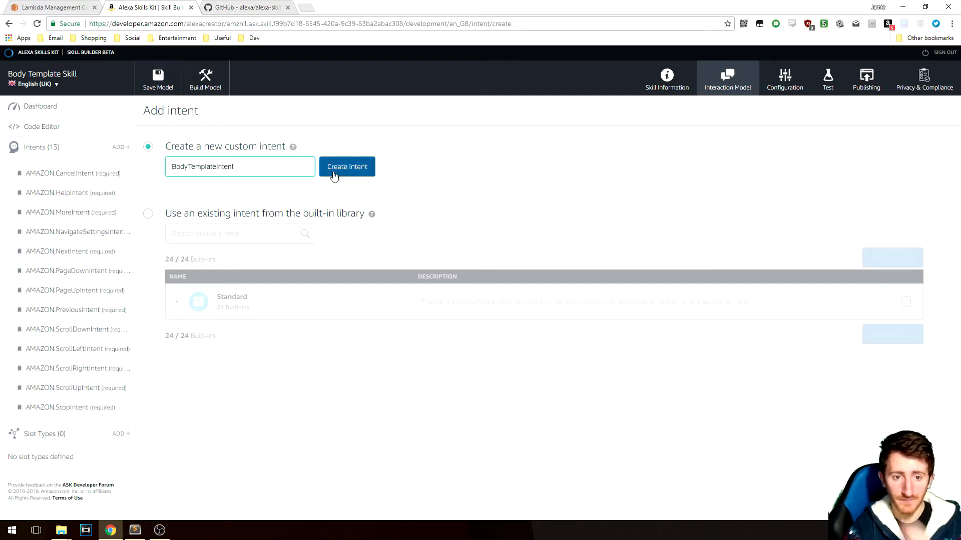
left_click(347, 167)
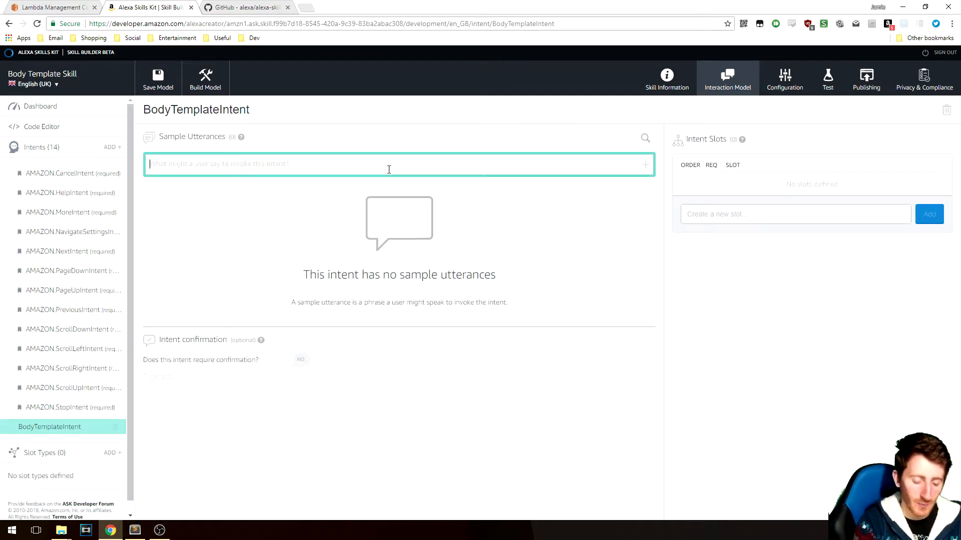
Step: Add utterance "i want to see body template {numberValue}" with numberValue slot of type AMAZON.NUMBER
type("i want to see bod")
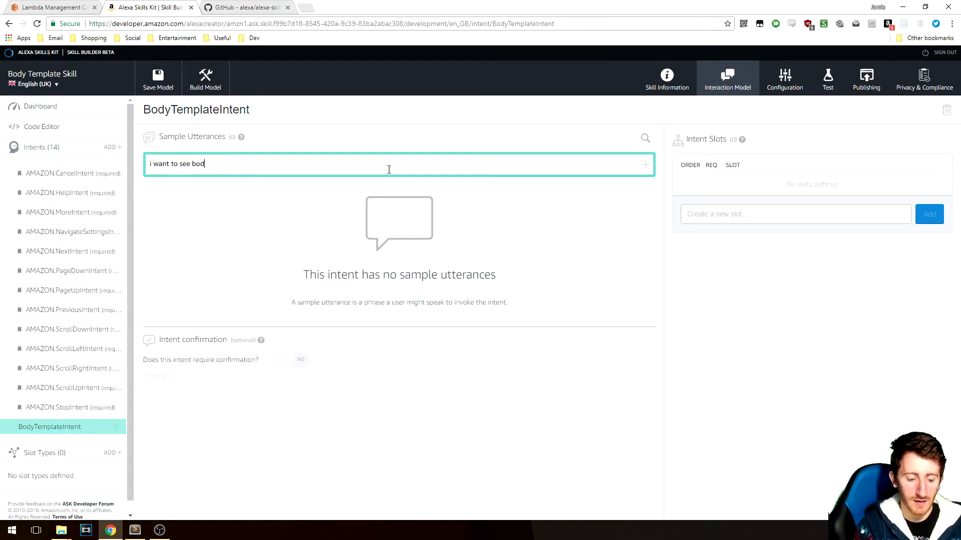
type("y template")
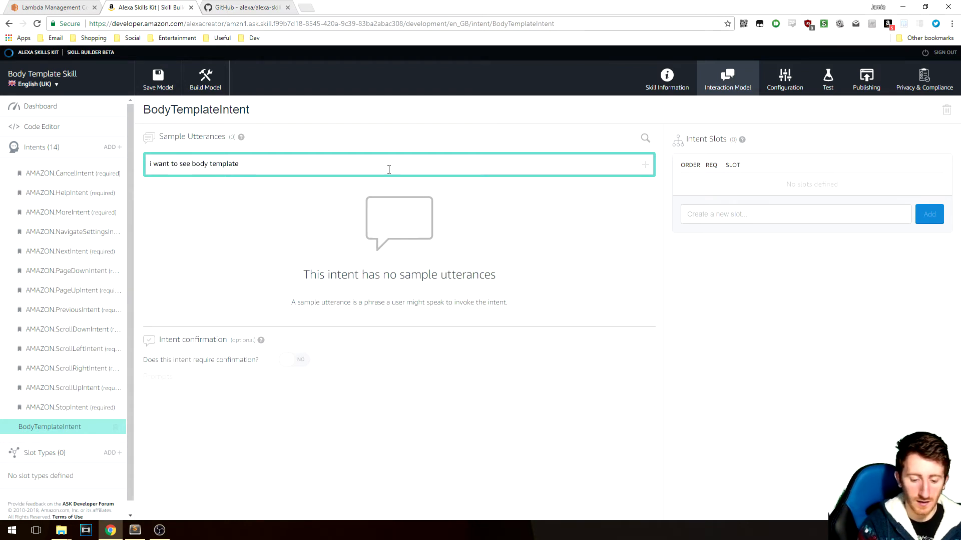
type("{")
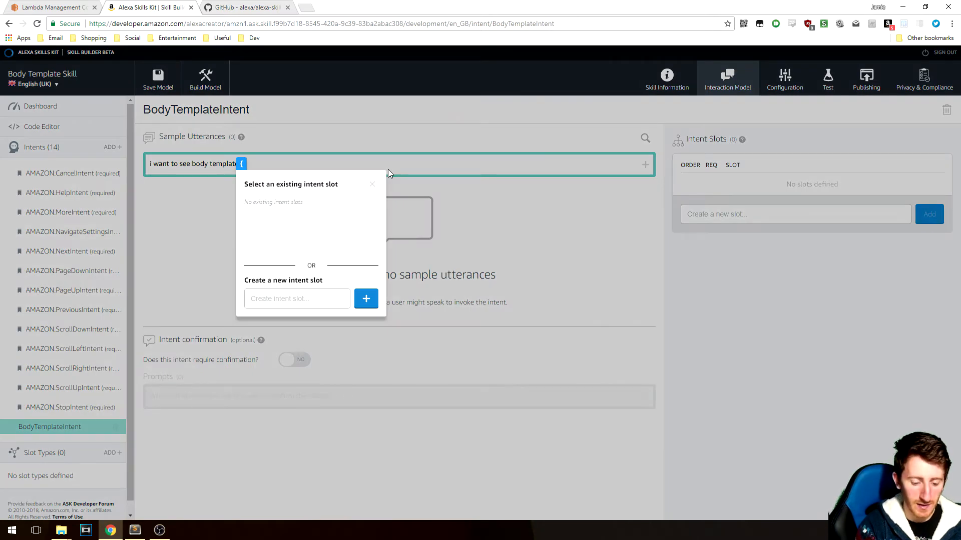
type("numberValue")
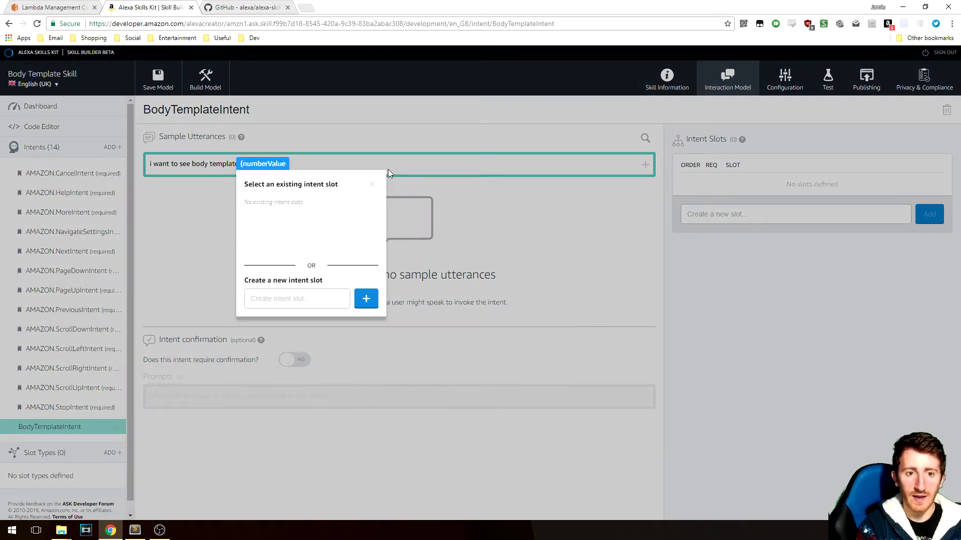
left_click(366, 299)
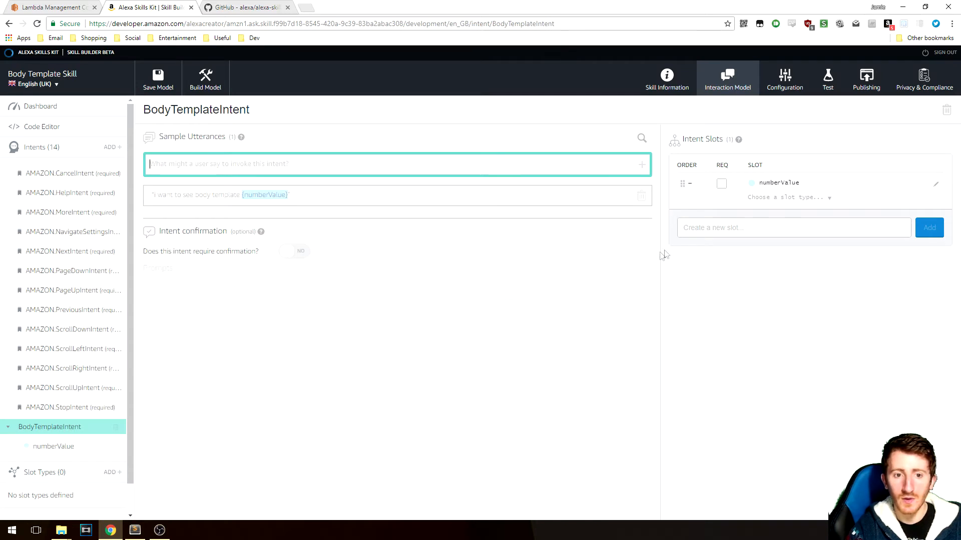
left_click(790, 197)
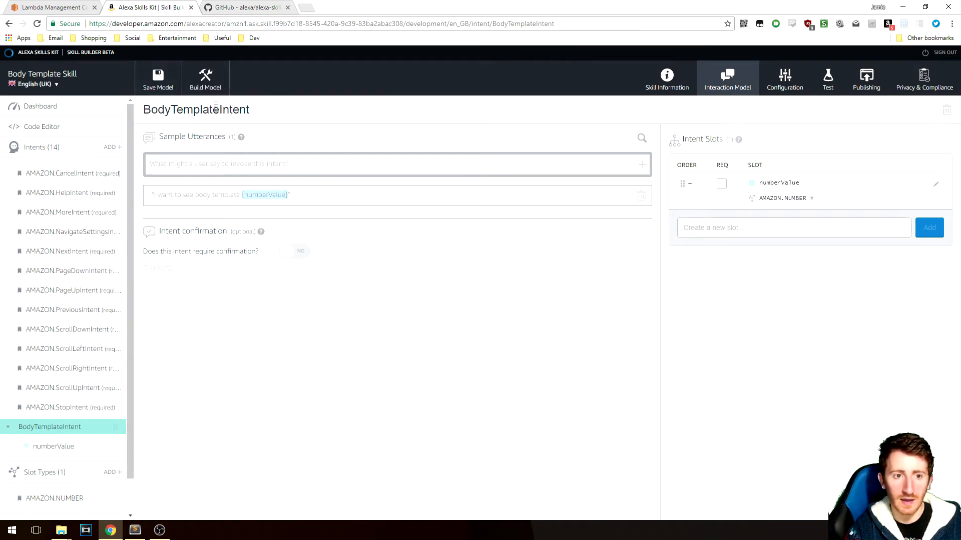
left_click(205, 78)
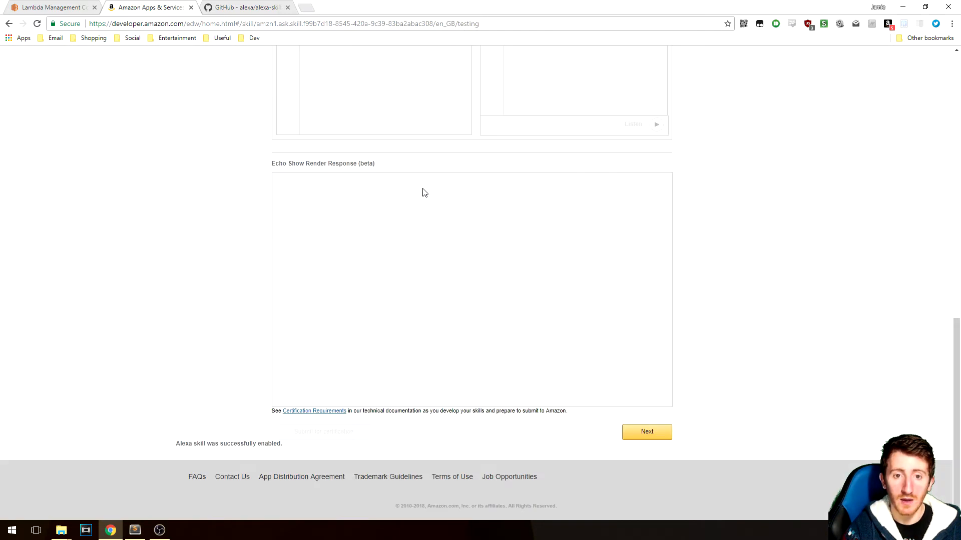
Step: Confirm the skill is enabled for testing and switch back to the Lambda console code
scroll("up", 3)
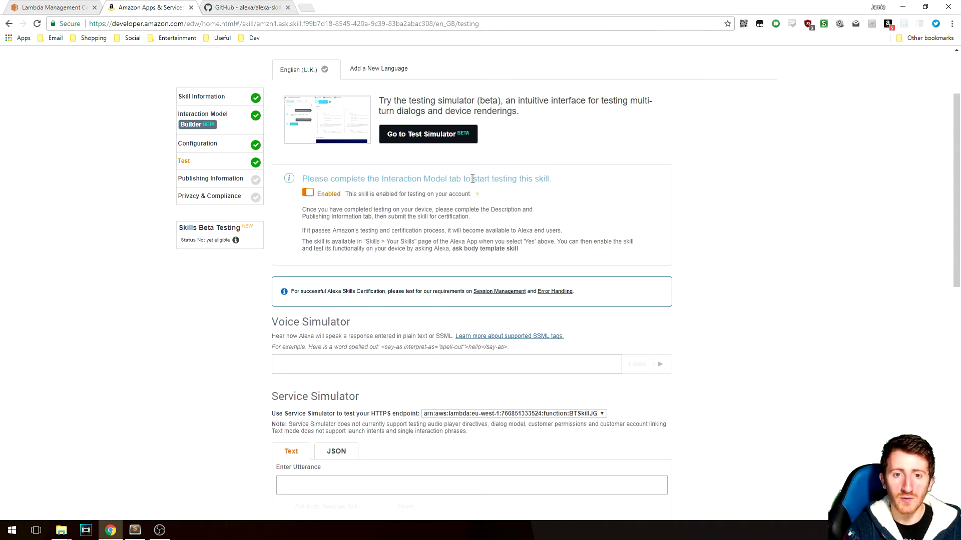
left_click(49, 7)
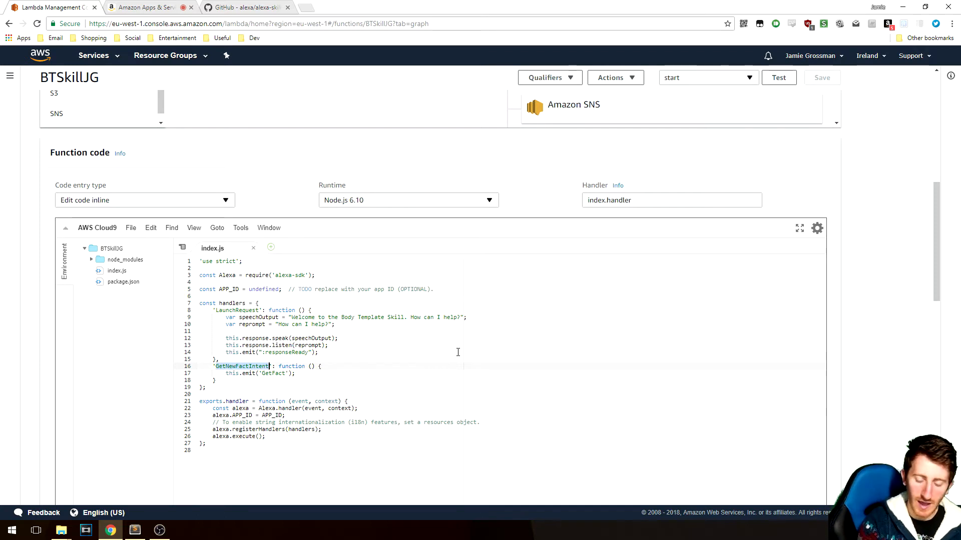
Step: Rename the GetNewFactIntent handler to BodyTemplateIntent and bring up the helper snippets file
type("BodyTempla")
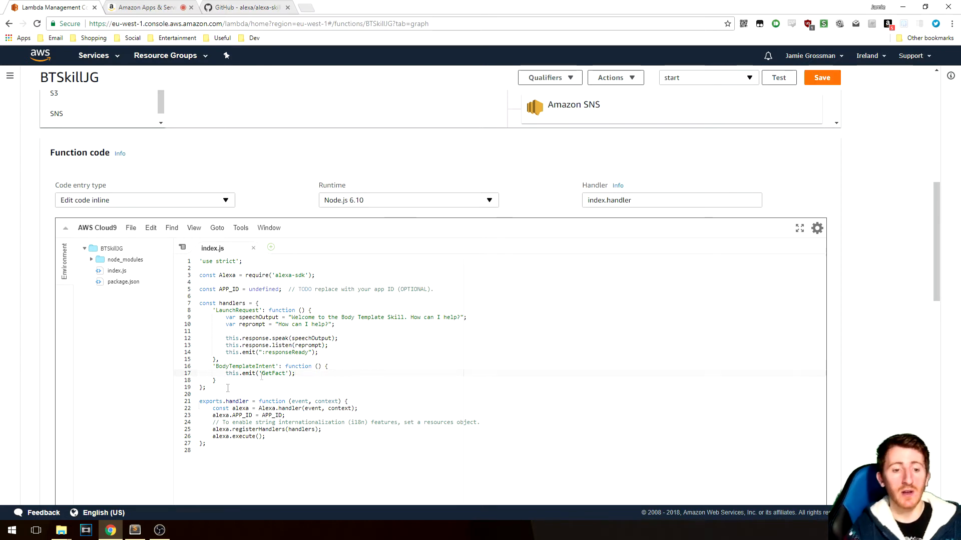
left_click(134, 531)
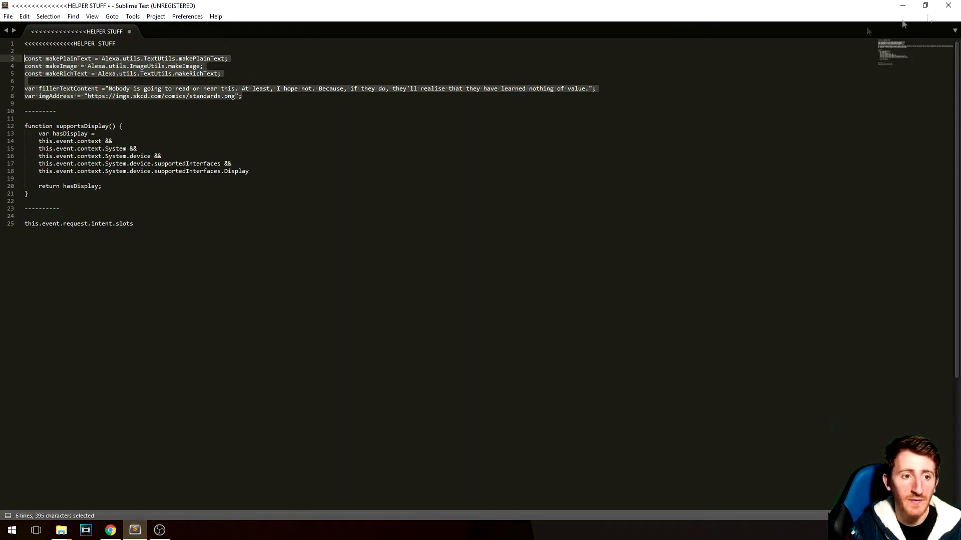
Step: Paste makePlainText, makeImage, makeRichText, fillerTextContent and imgAddress helpers below APP_ID in index.js
left_click(109, 530)
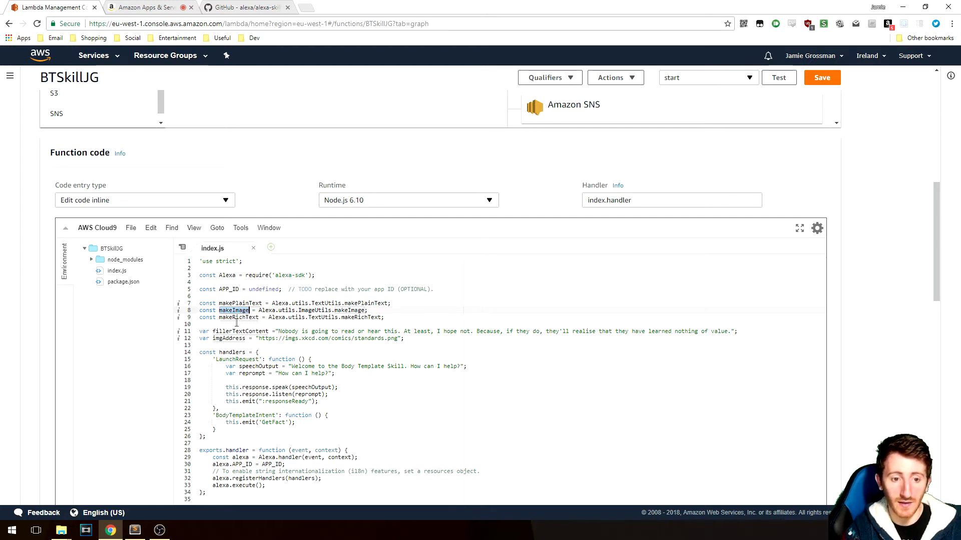
Step: Add the supportsDisplay function at the end of index.js and remove this.emit('GetFact') from BodyTemplateIntent
double_click(239, 331)
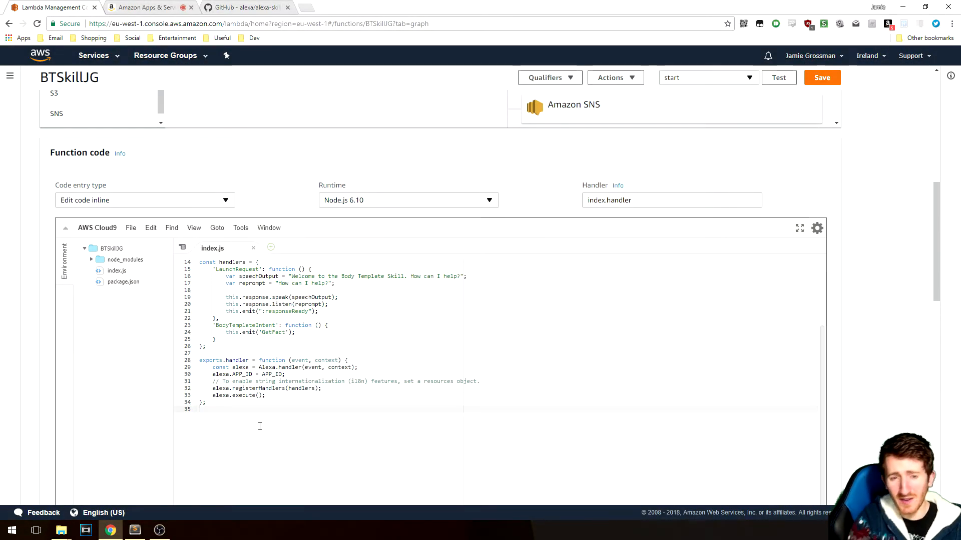
type("function supportsDisplay() {")
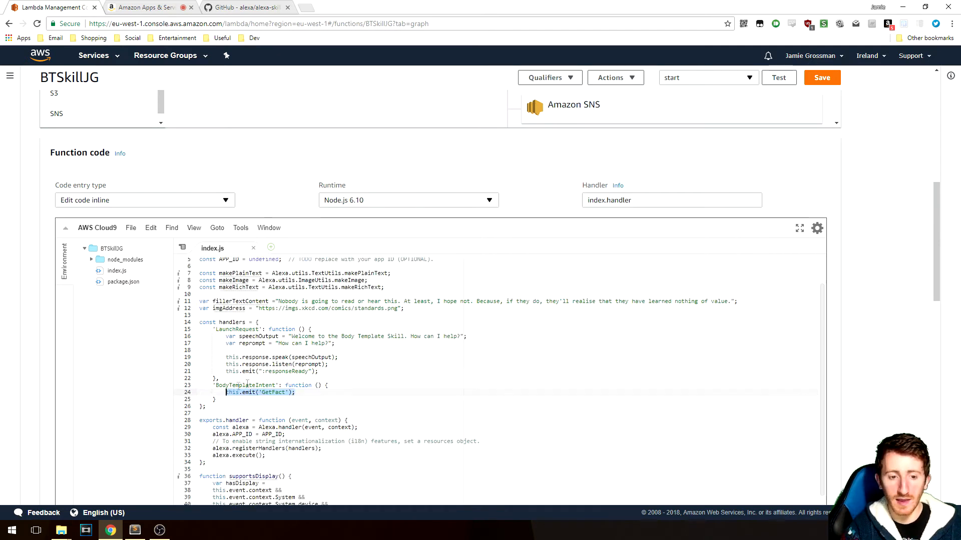
key("Delete")
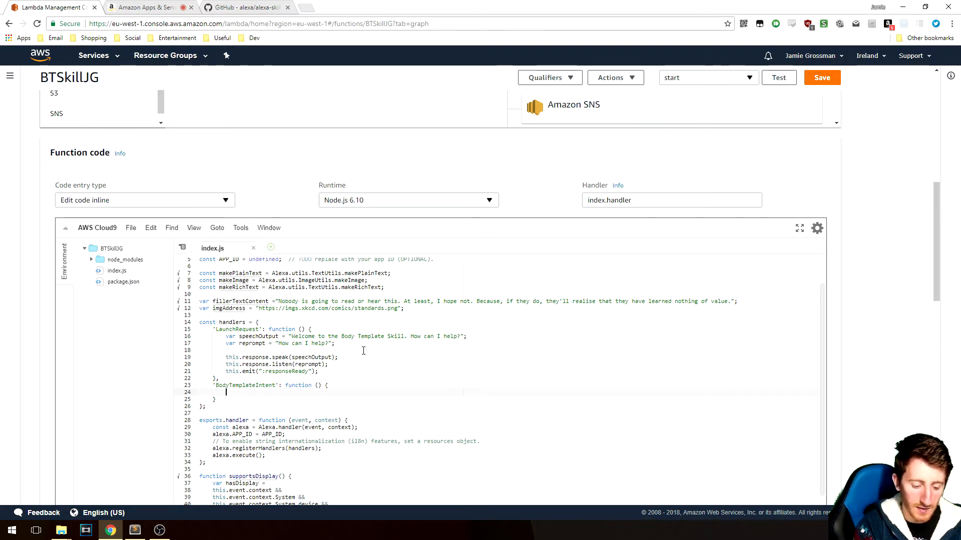
Step: Declare userNumber and assign it from this.event.request slots numberValue.value when present
type("if (t")
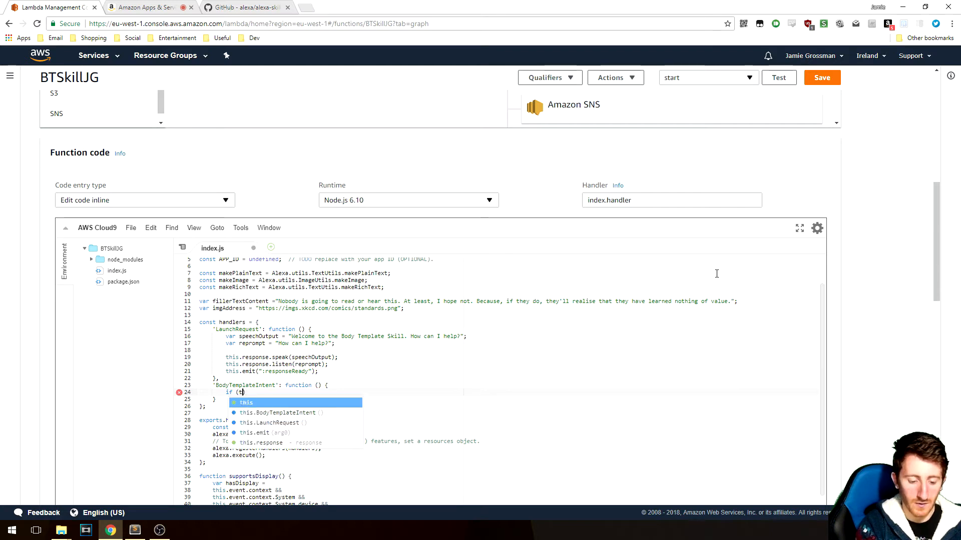
type("this.event.request.intents.slots.number")
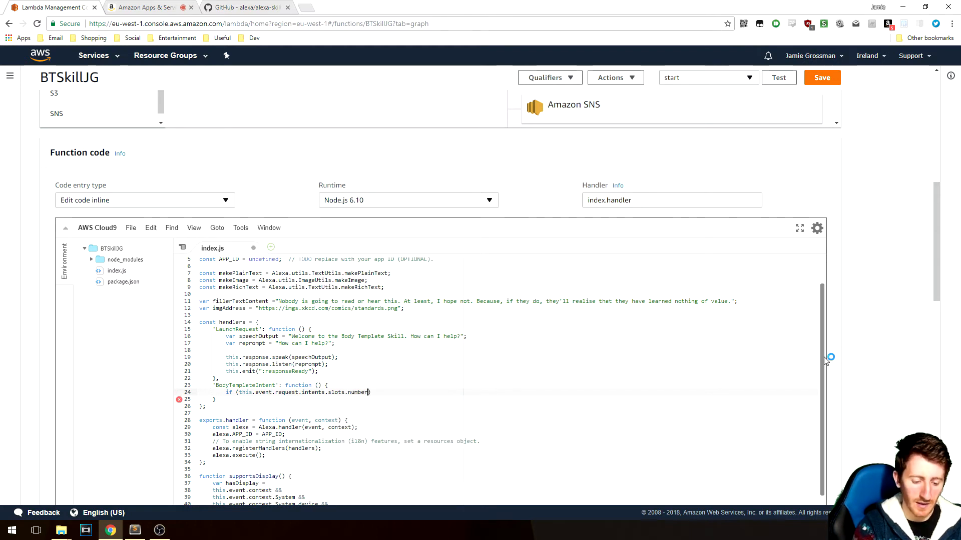
type("Value.value")
type("var")
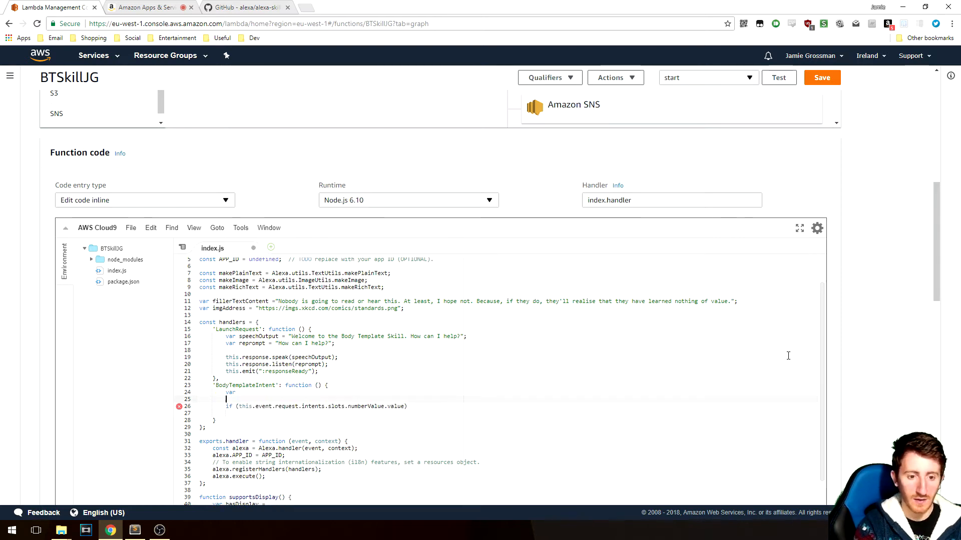
type("userNumber")
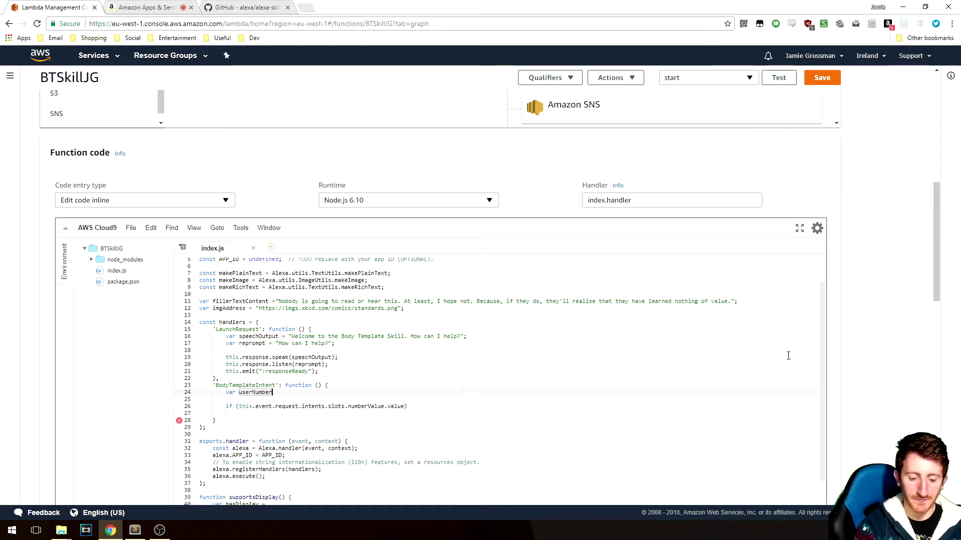
type(";")
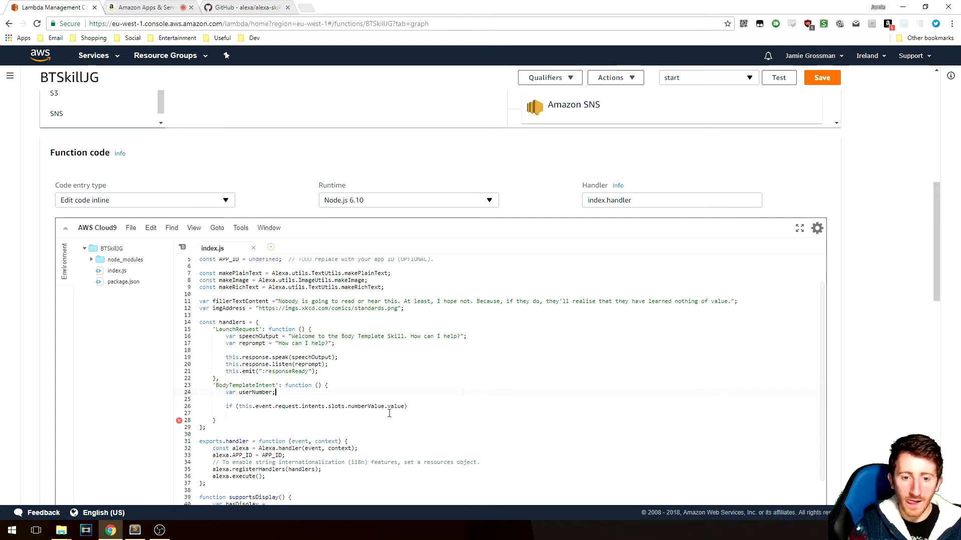
type("usern")
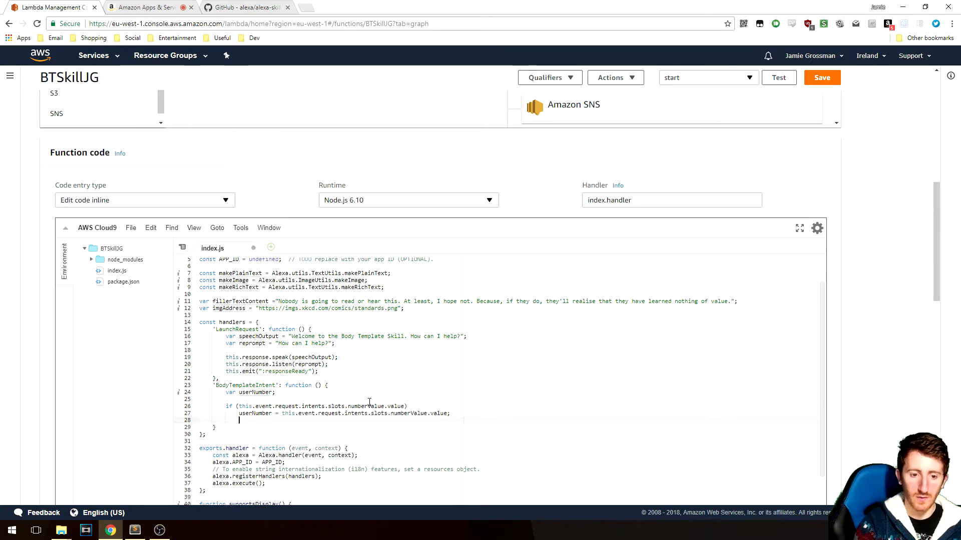
Step: Start an if (userNumber) / else skeleton in BodyTemplateIntent
type("if")
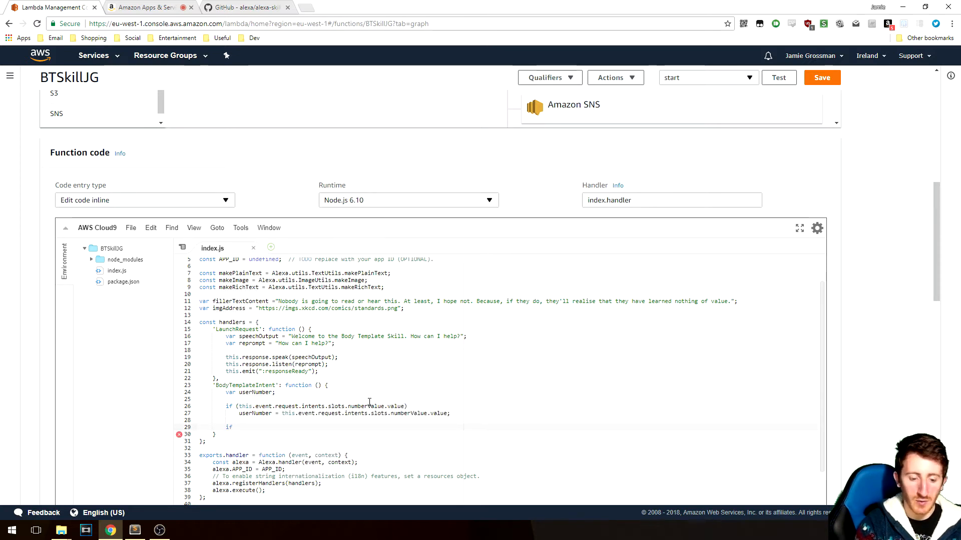
type("(userNumber")
type("{")
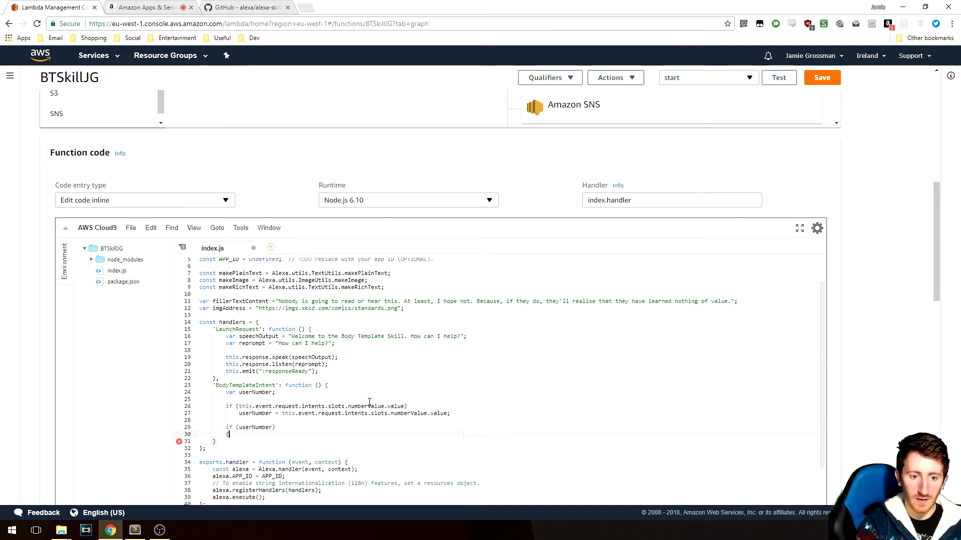
type("else")
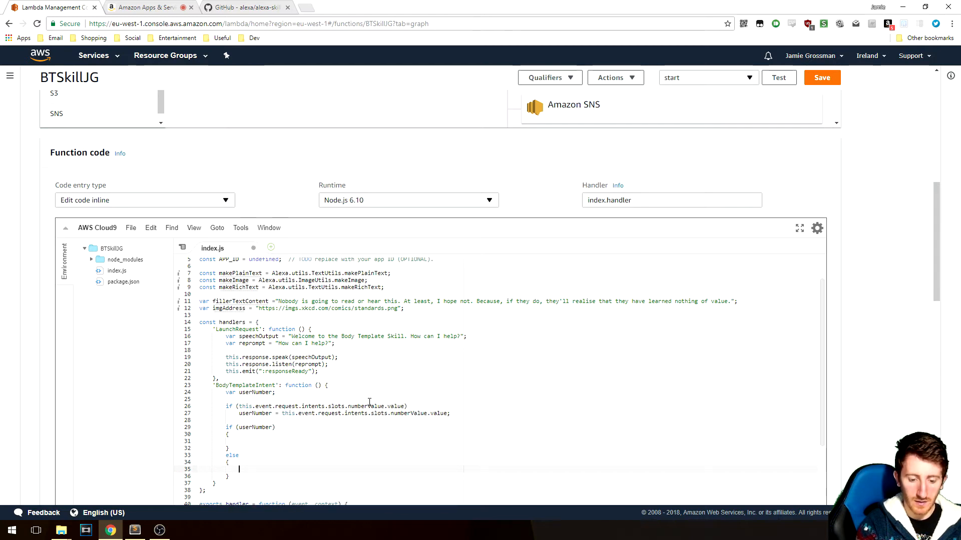
Step: In the else branch, set speechOutput to "Sorry, I didn't quite get that. What would you like?"
scroll("down", 3)
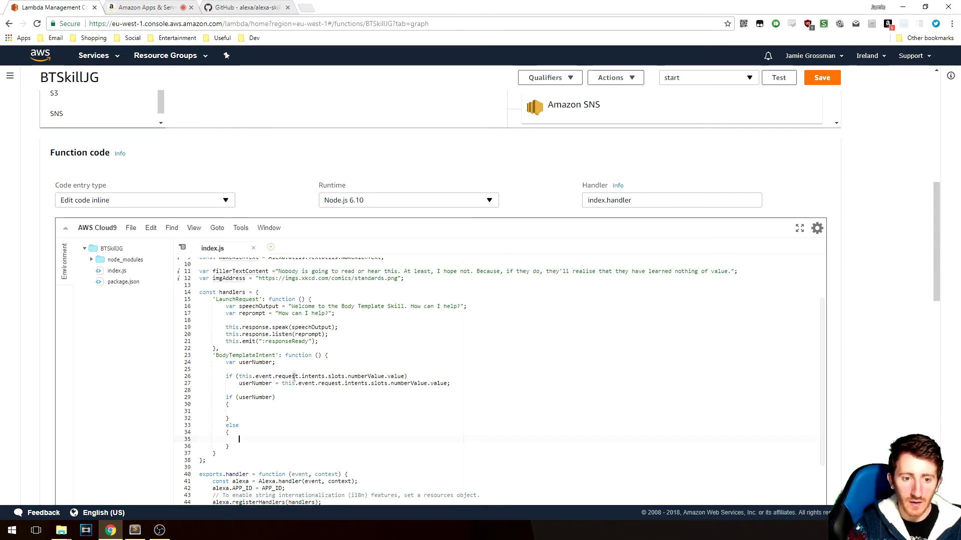
scroll("down", 3)
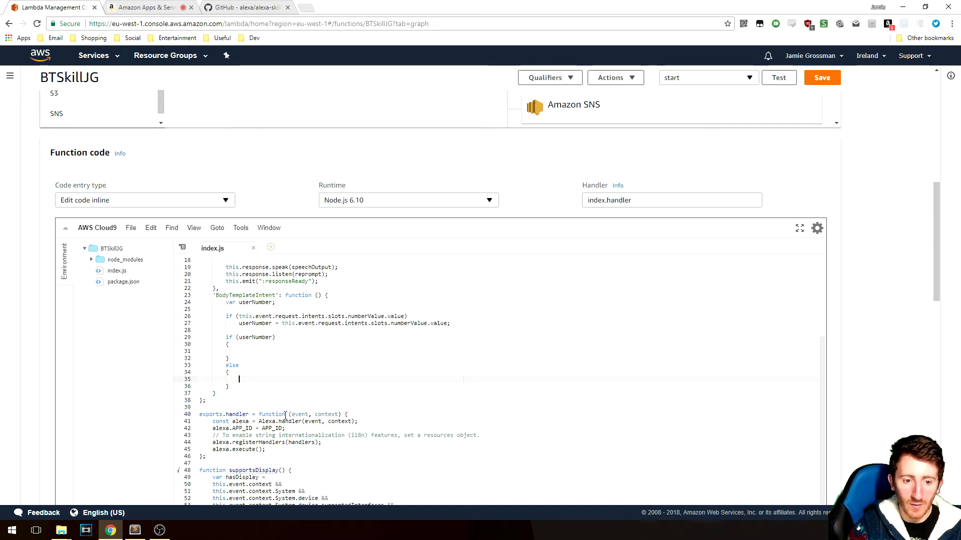
scroll("up", 3)
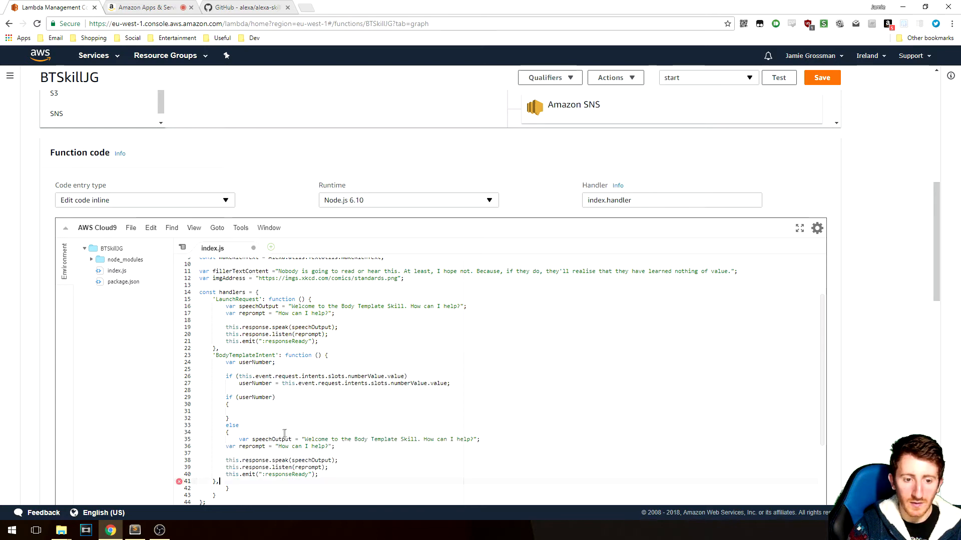
scroll("down", 3)
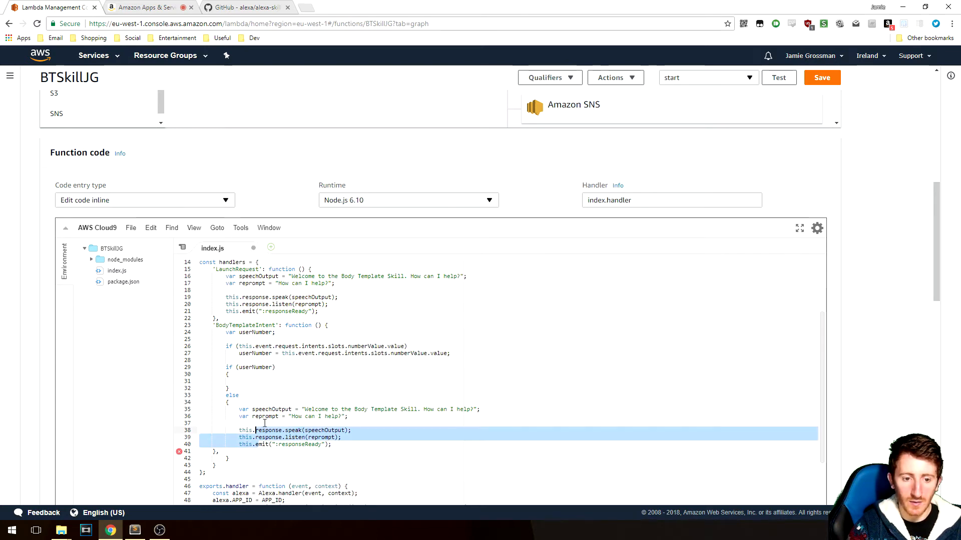
left_click(474, 409)
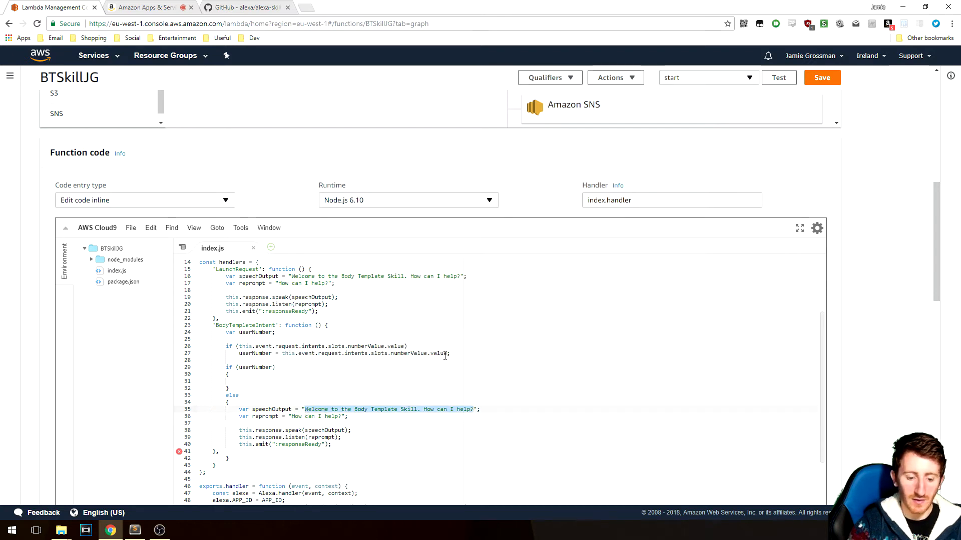
type("Sorry, I didn't quite get that. \";")
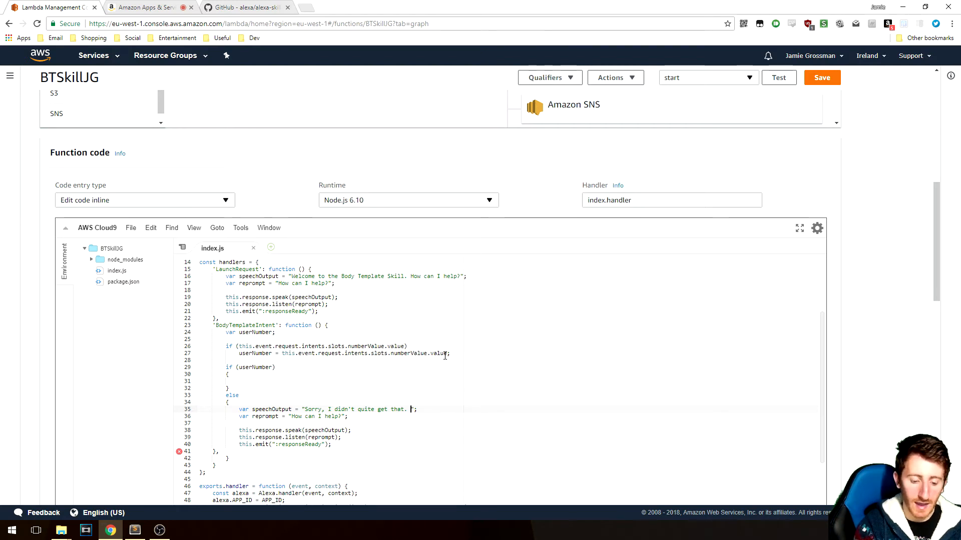
type("Can you say")
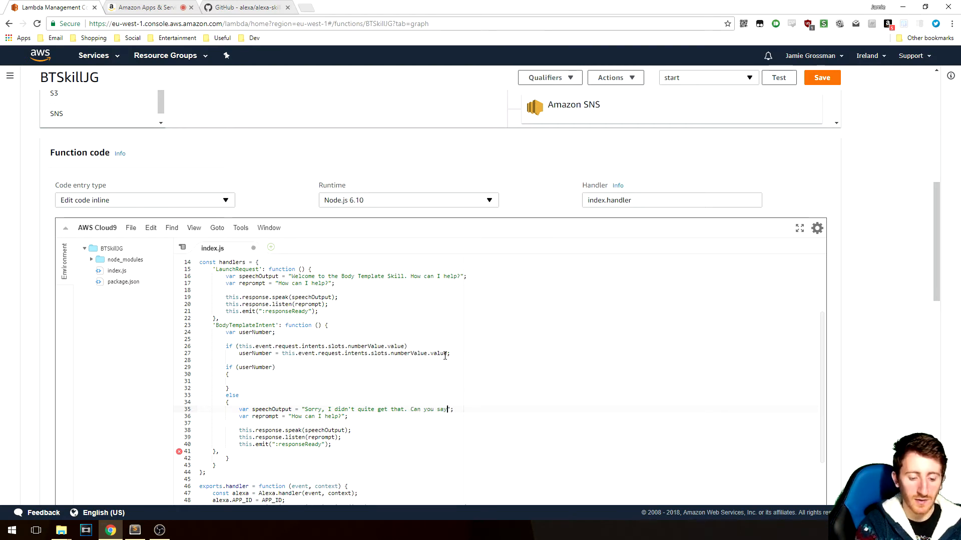
key("BackSpace")
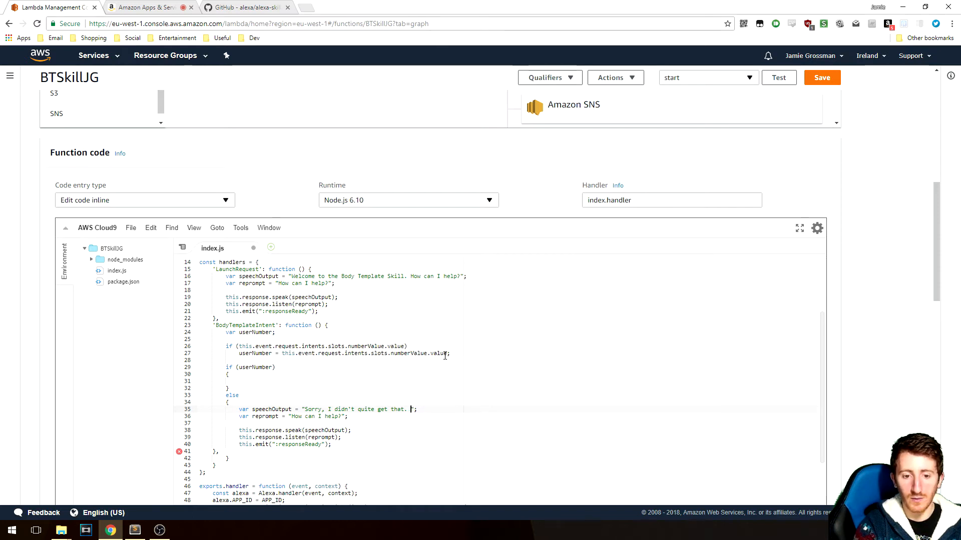
type("What would you like")
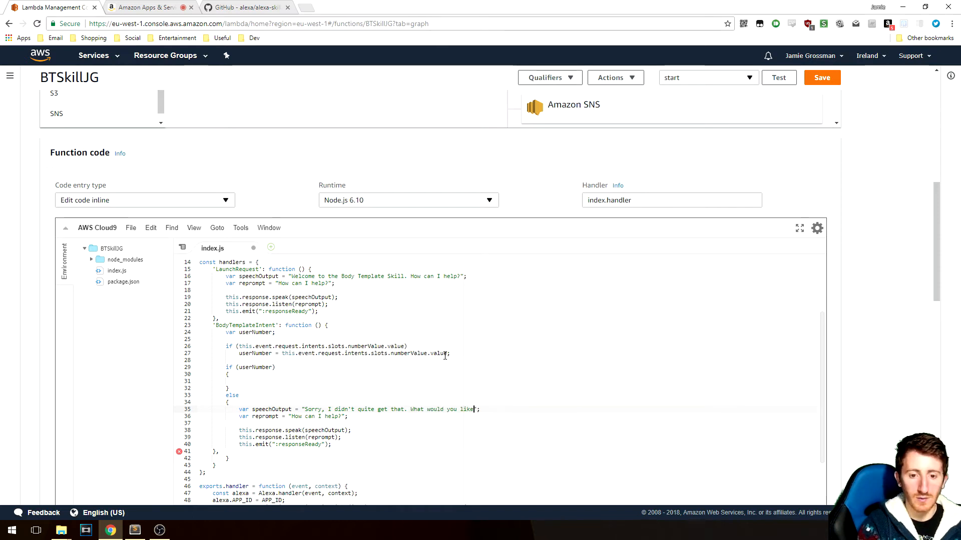
Step: Set the else-branch reprompt to "What would you like?"
double_click(448, 409)
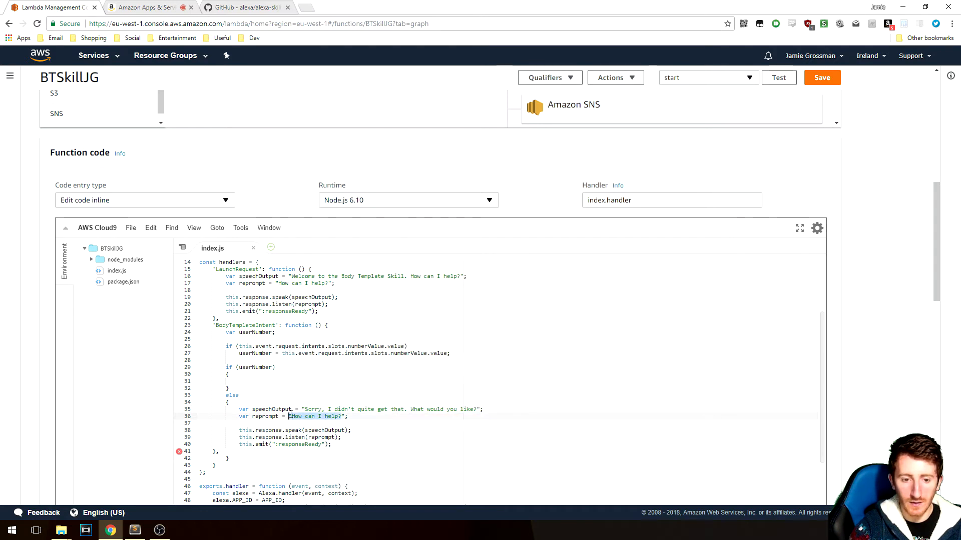
type("What would you like?")
left_click(322, 465)
type(",")
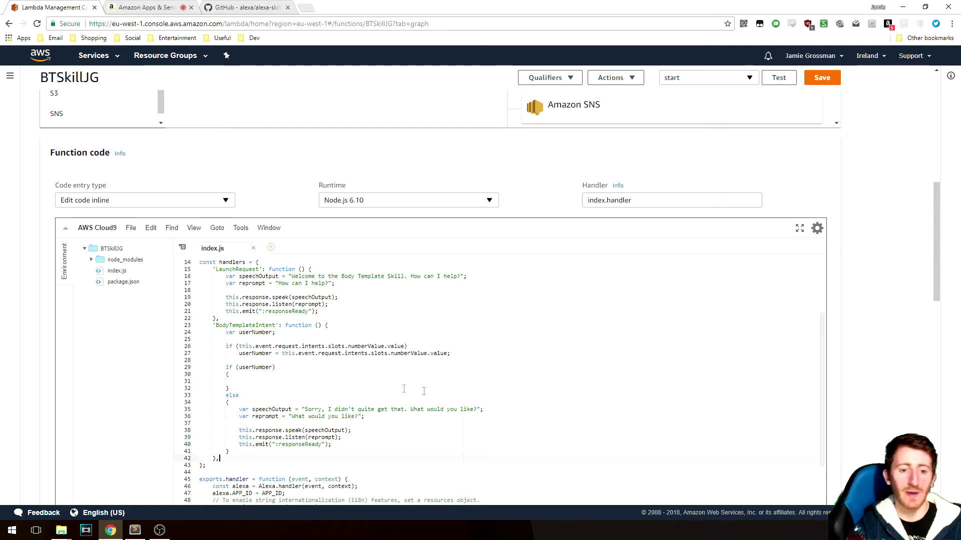
scroll("down", 3)
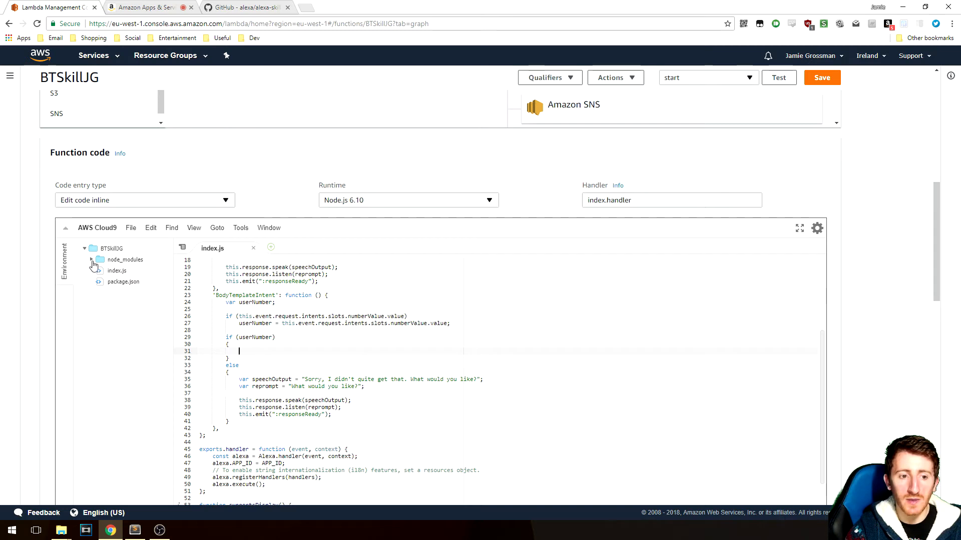
Step: Expand node_modules > alexa-sdk > lib > templateBuilders to list the body and list template builder files
left_click(92, 259)
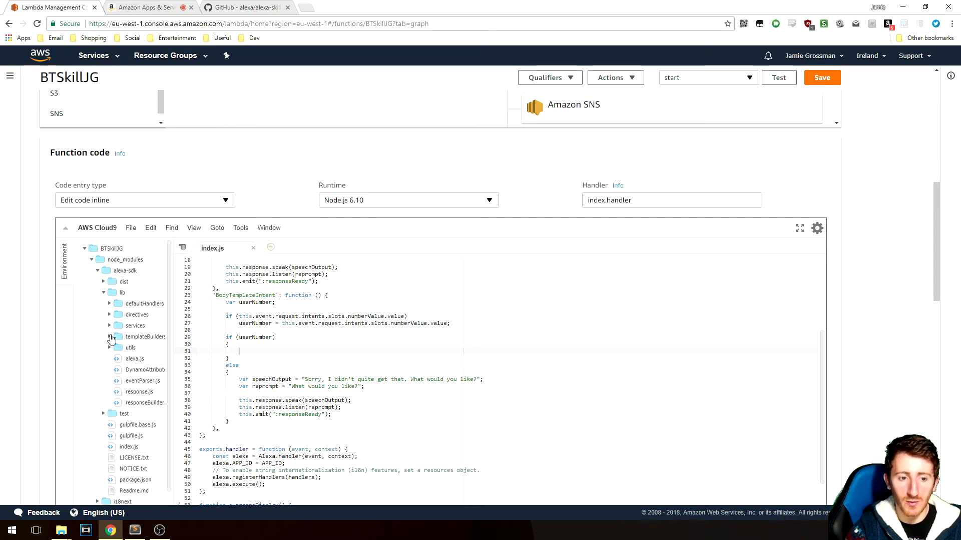
left_click(112, 336)
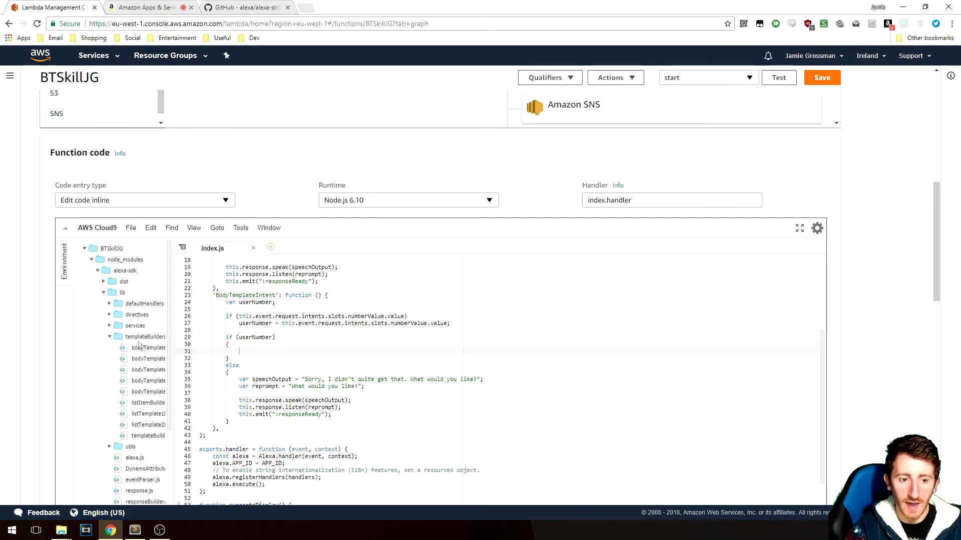
mouse_move(146, 393)
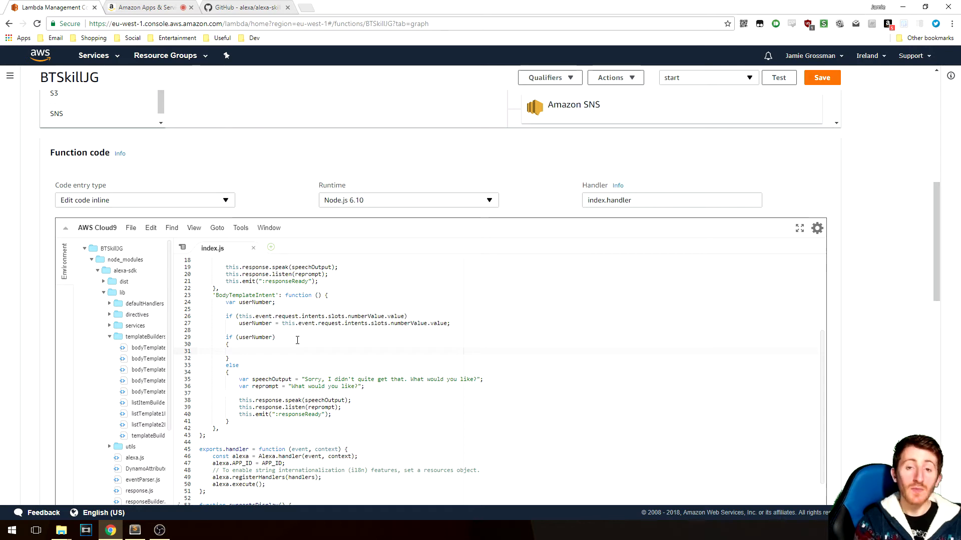
scroll("down", 3)
type("if (supportsDisplay")
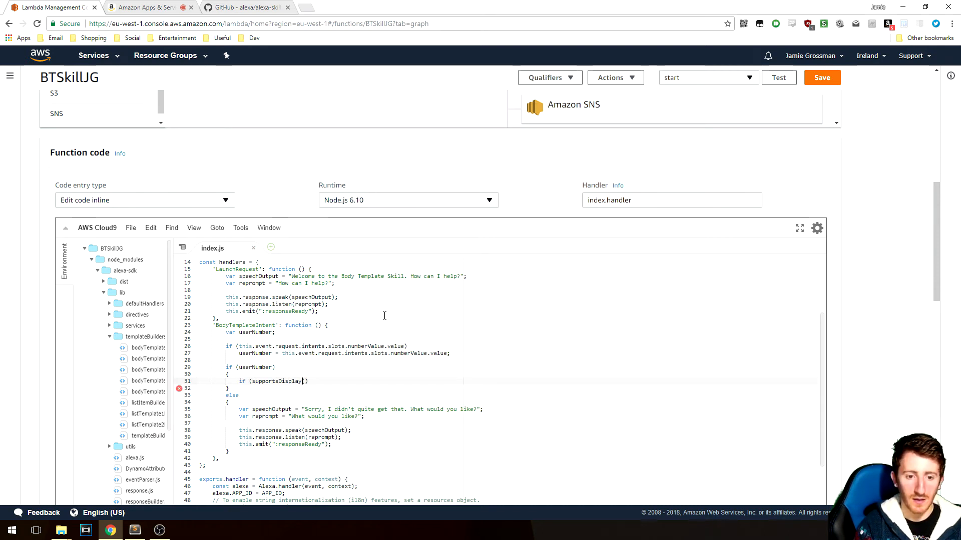
Step: Wrap BodyTemplateIntent in if (supportsDisplay.call(this)) with userNumber == 2 and userNumber == 7 branches and an else
type(".call(t")
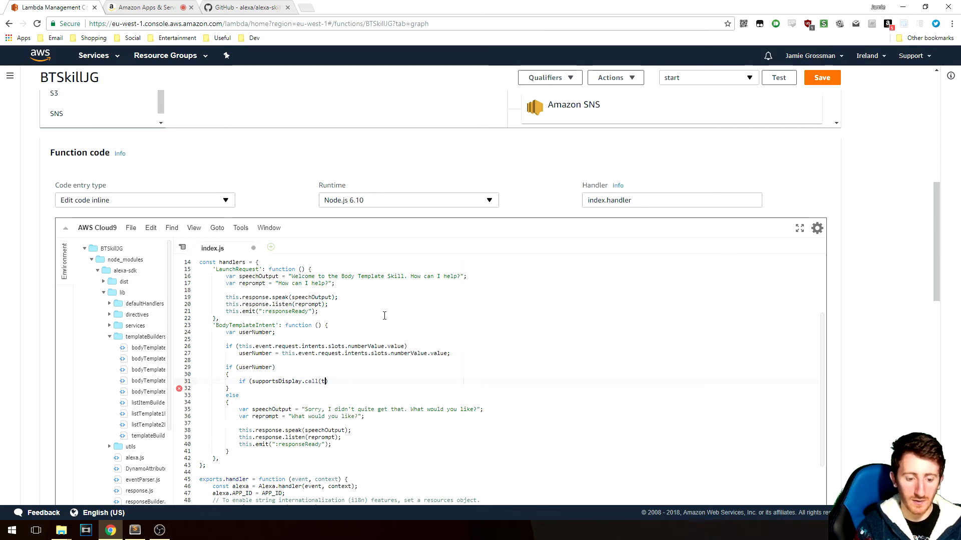
type("his))")
type("if (userNumber")
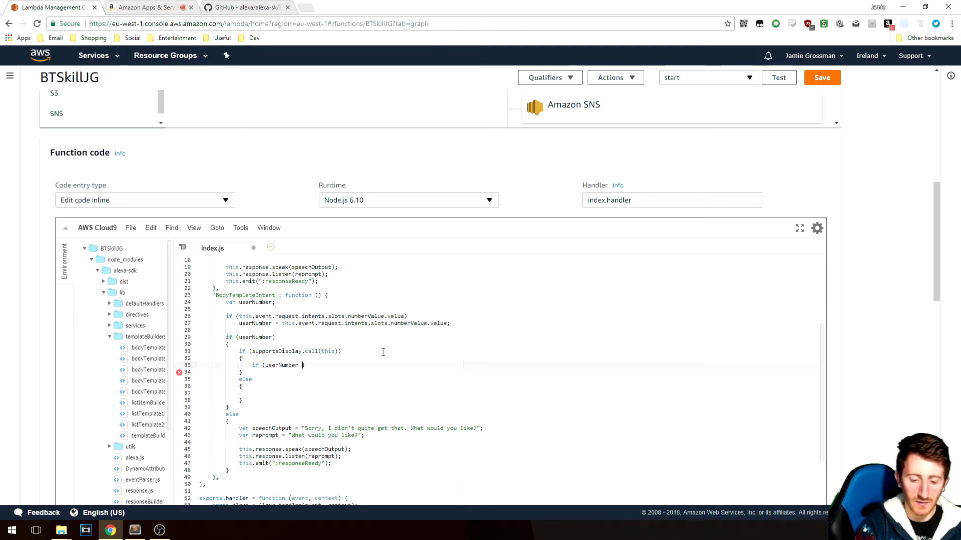
type("== 2)")
type("else")
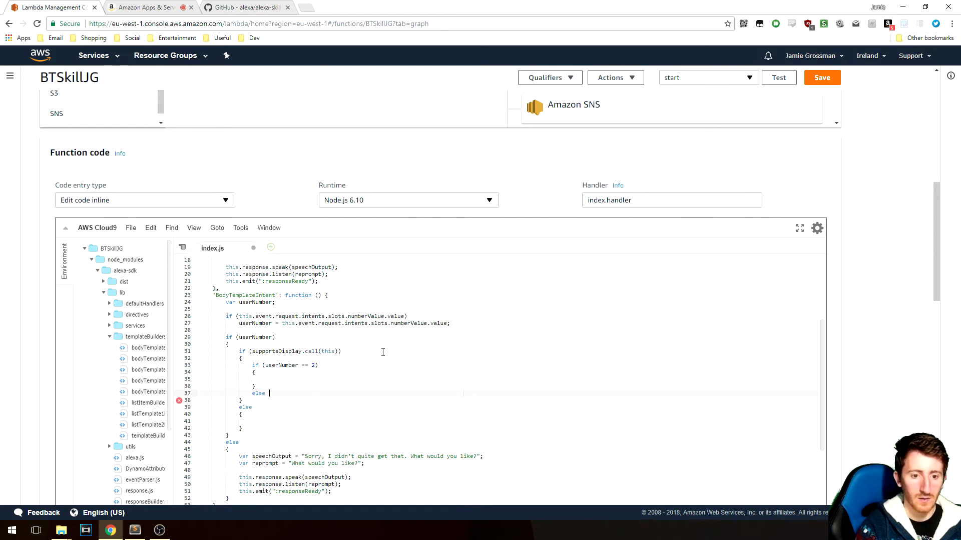
type("if (userNumb)")
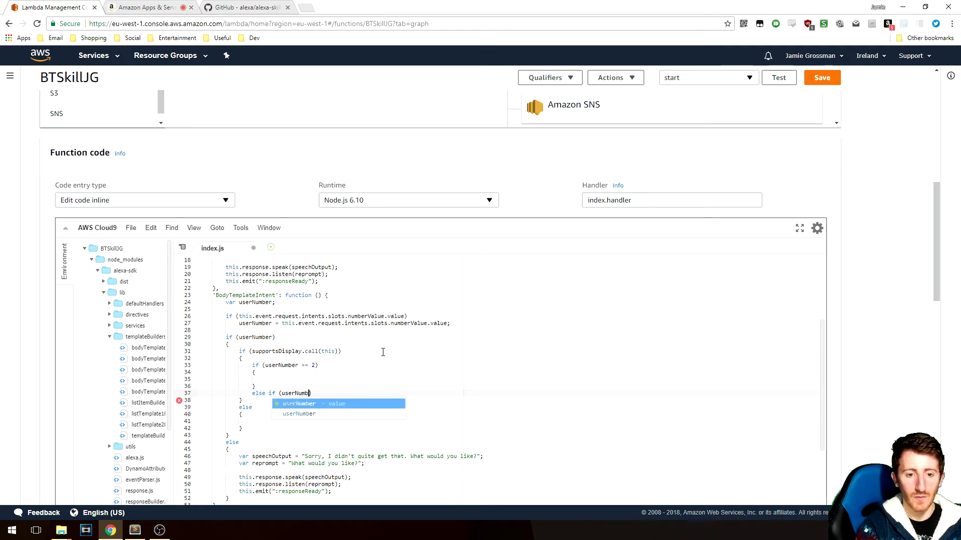
type("== 7")
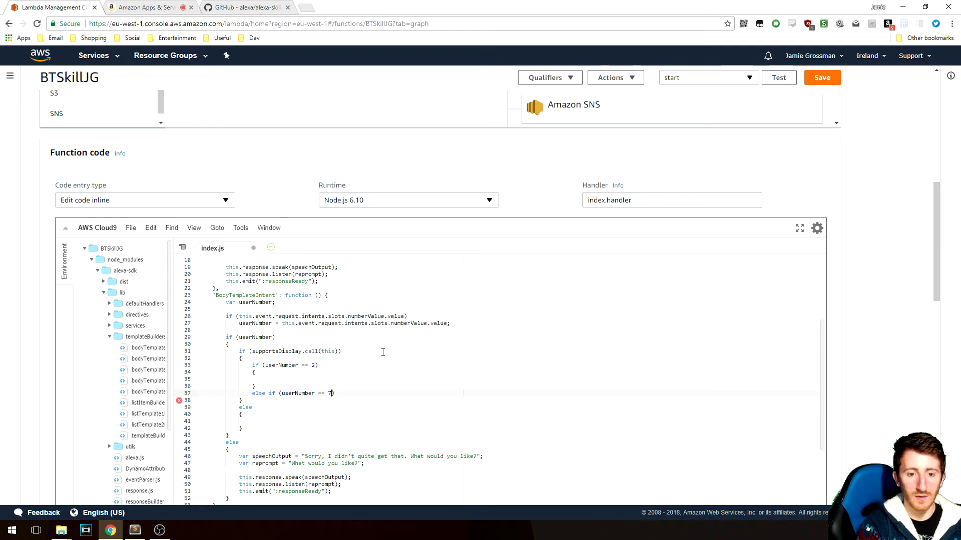
scroll("up", 3)
type("{")
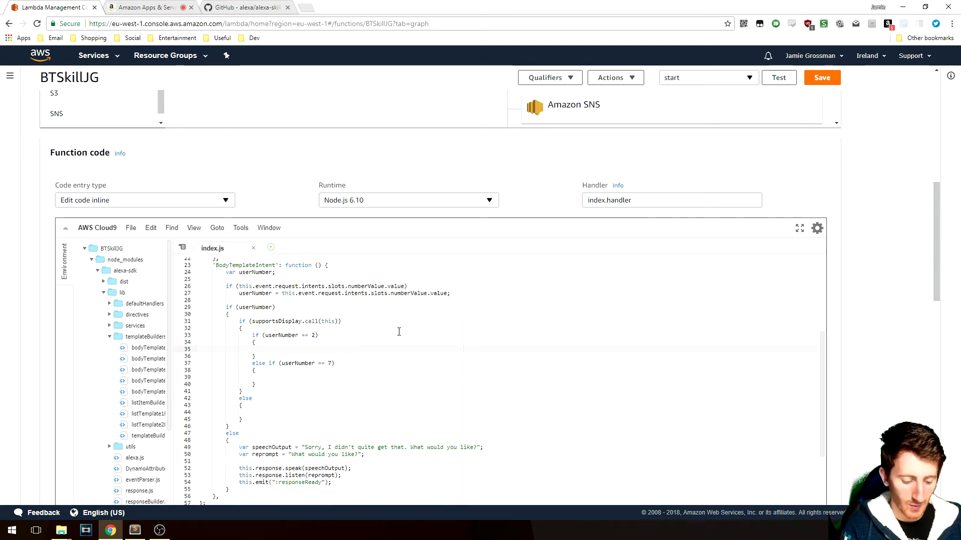
Step: Create a new Alexa.templateBuilders.BodyTemplate2Builder() and set its title
type("const bodyTemplate2 =")
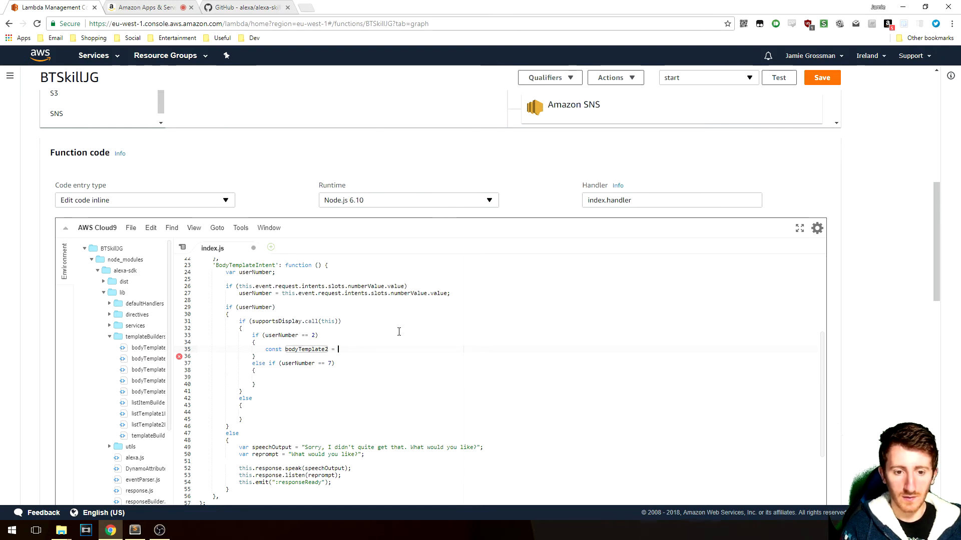
type("new Alexa.t")
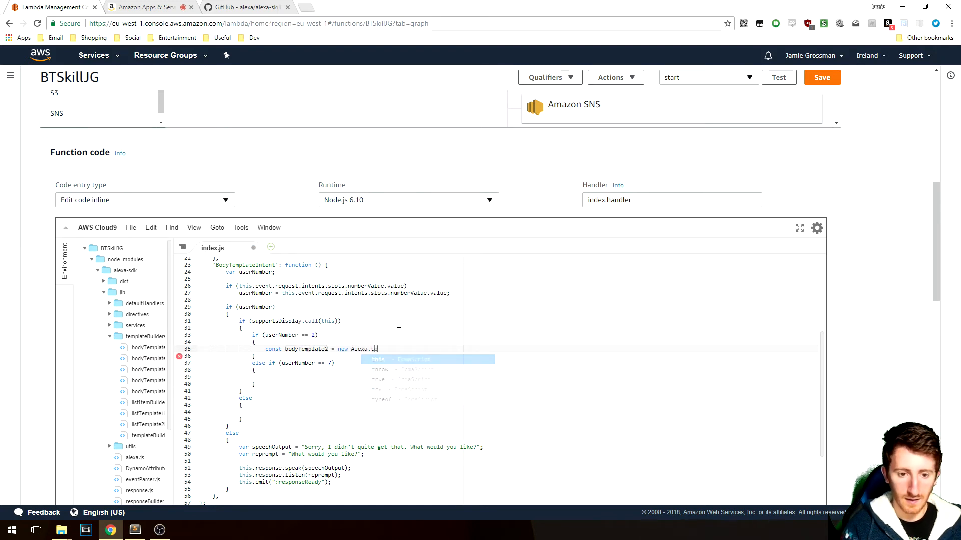
type("emplateBuilders")
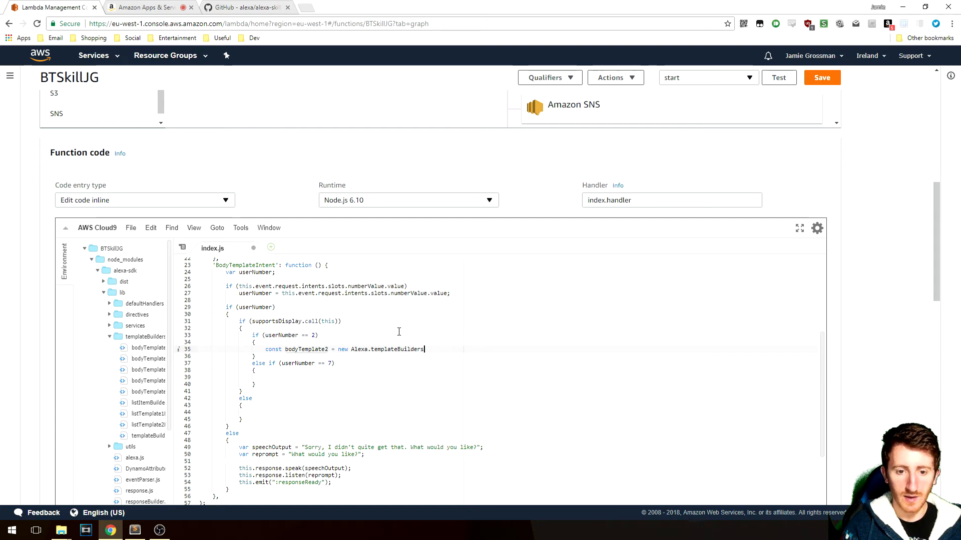
type(".BodyTemplate2")
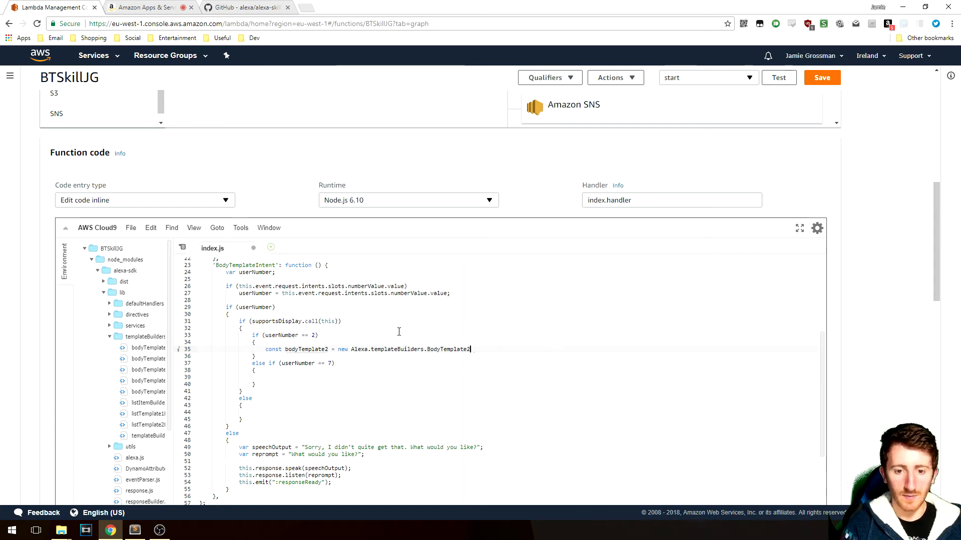
type("Builder();")
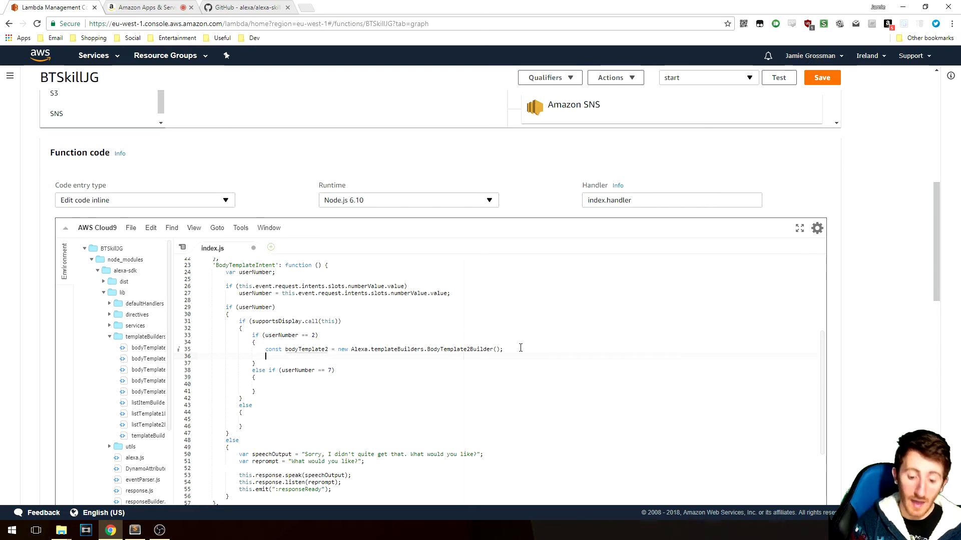
type("var template = bodyTemplate2")
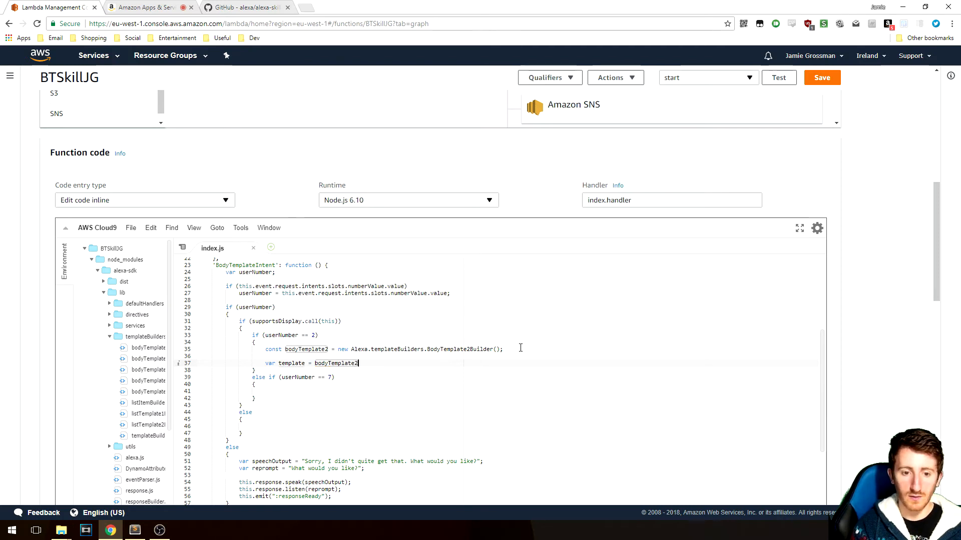
type(".setTitle")
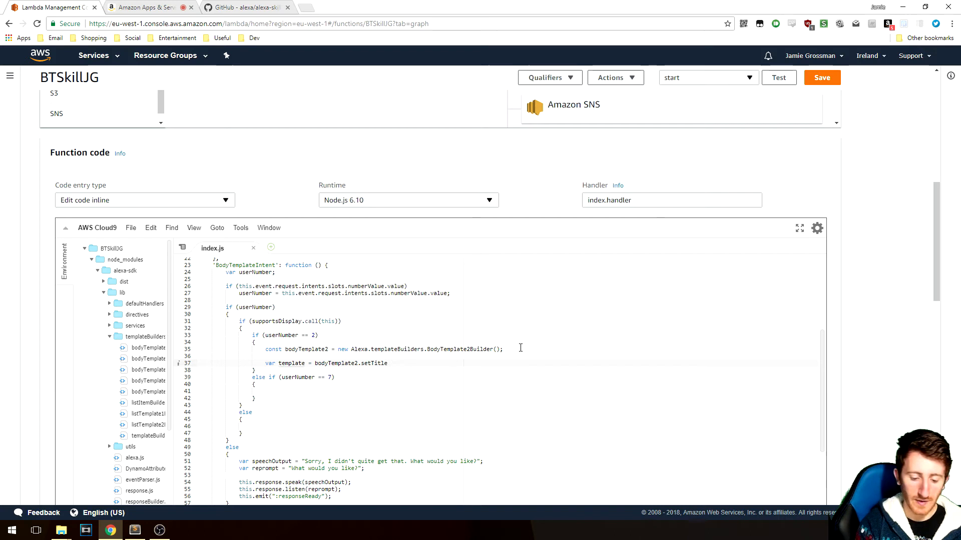
type("Body Template 2 Title\")")
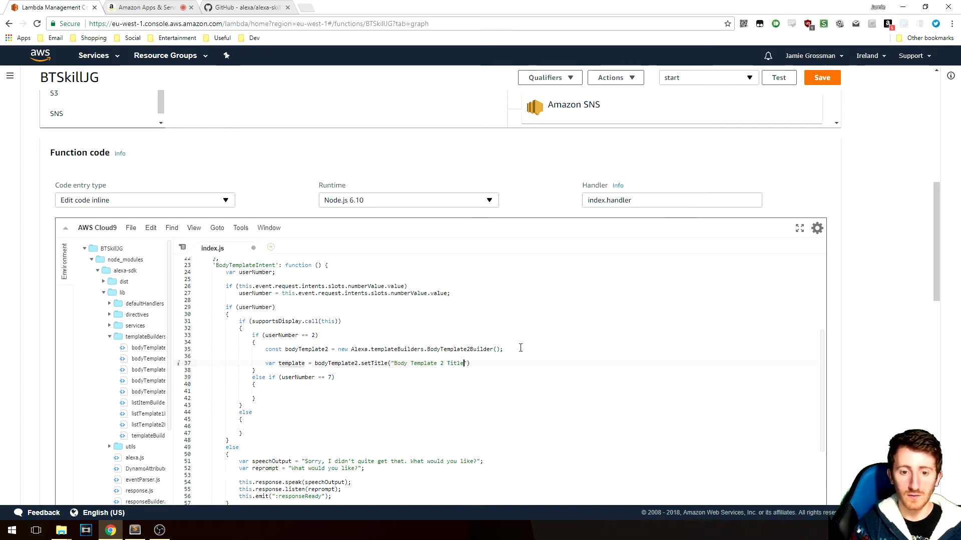
key("enter")
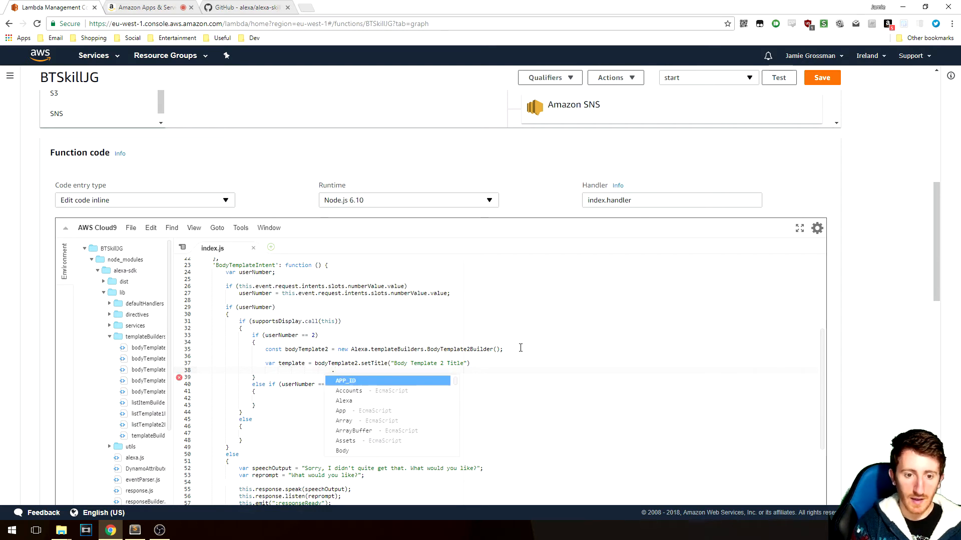
Step: Chain .setTextContent(makePlainText(fillerTextContent)) onto the builder
type(".setText")
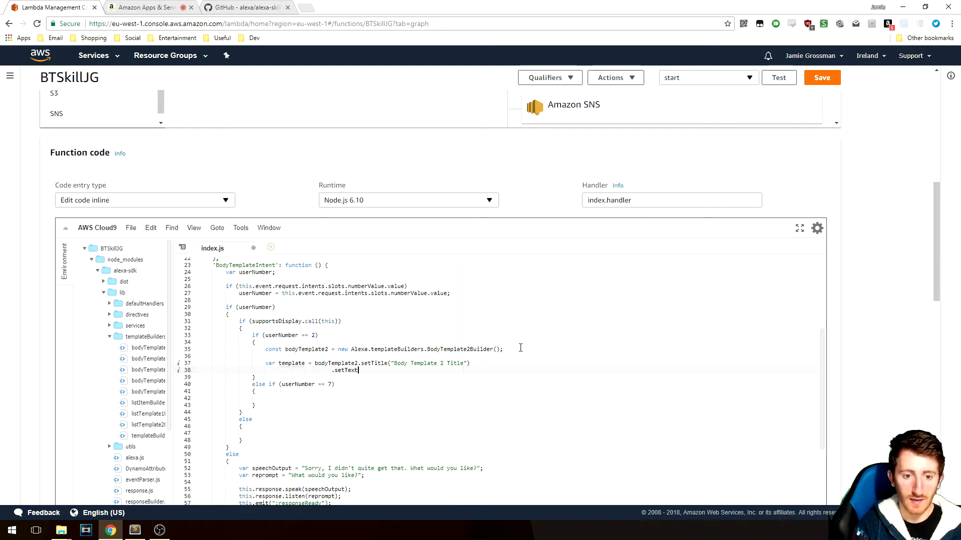
type("Content(")
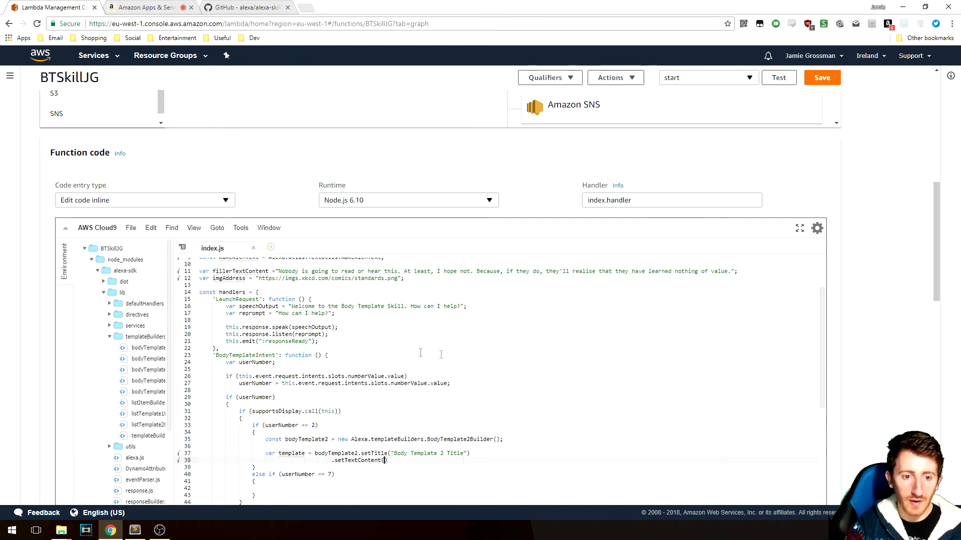
scroll("up", 3)
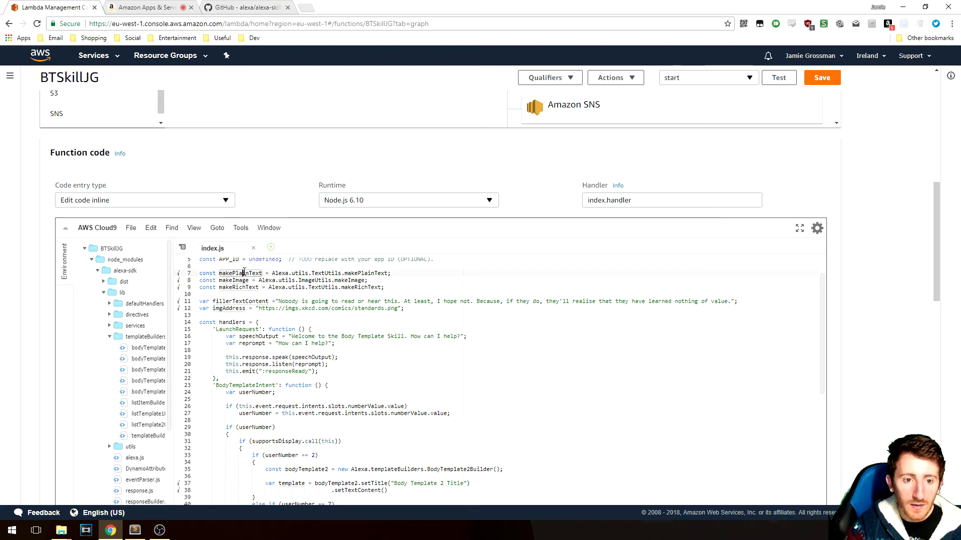
scroll("down", 3)
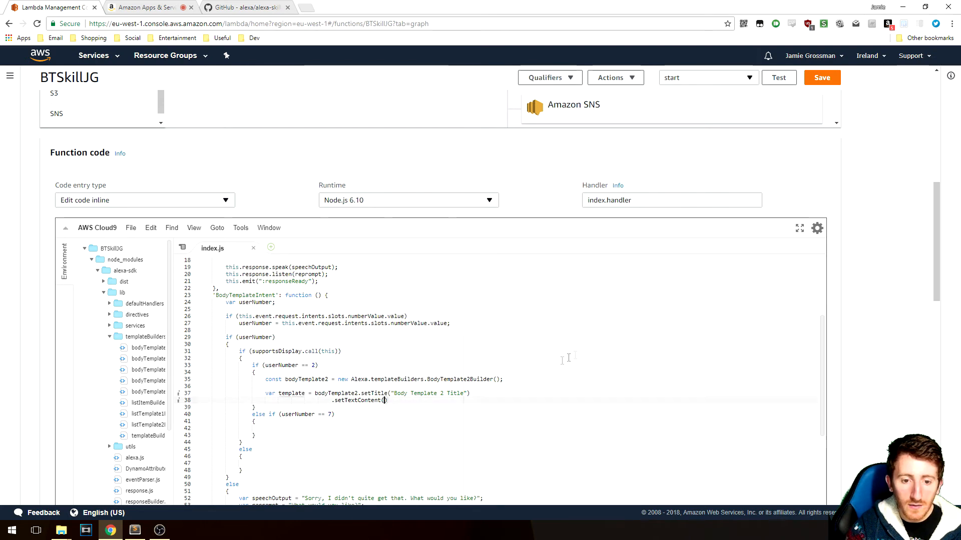
type("makePlainText")
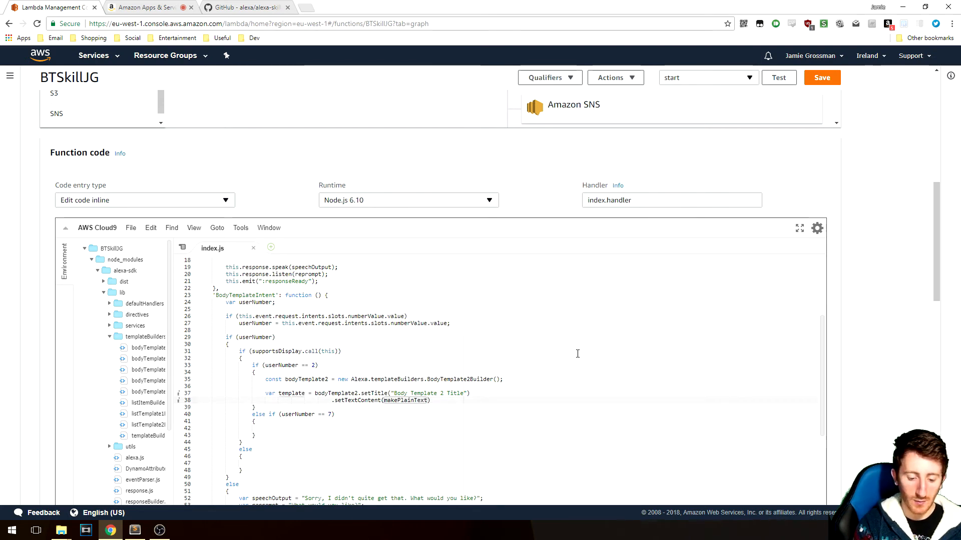
type("fillerTextContent")
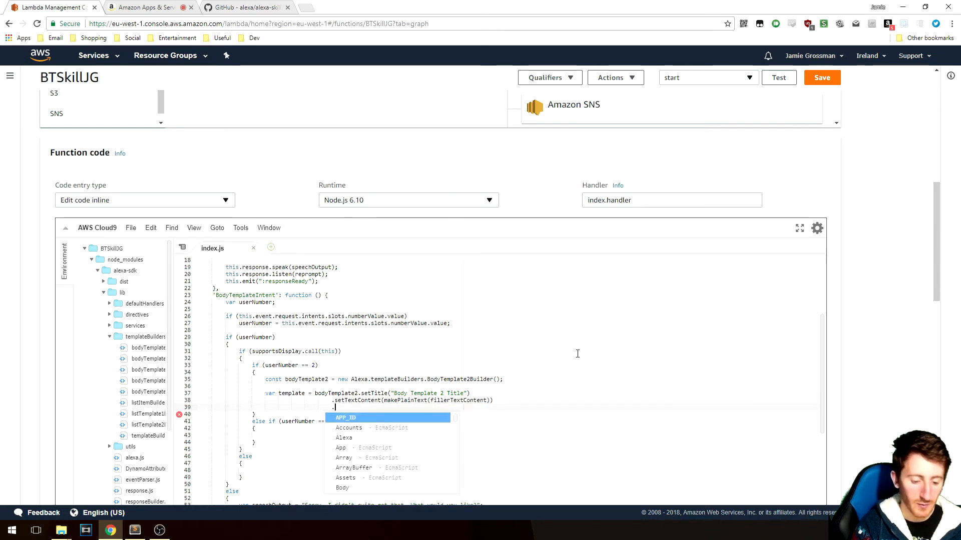
Step: Chain .setImage(makeImage(imgAddress)) and .build() to finish the bodyTemplate2
type(".setImage")
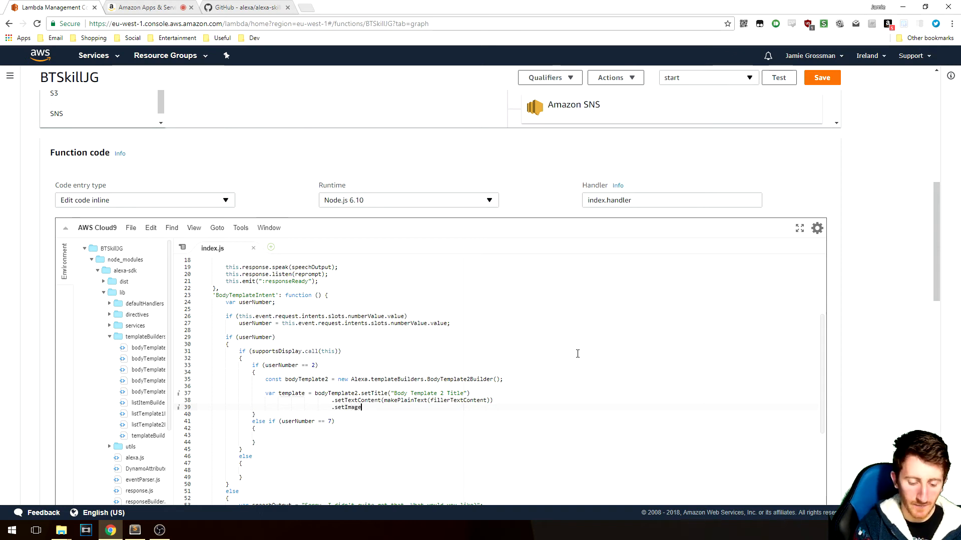
type("()")
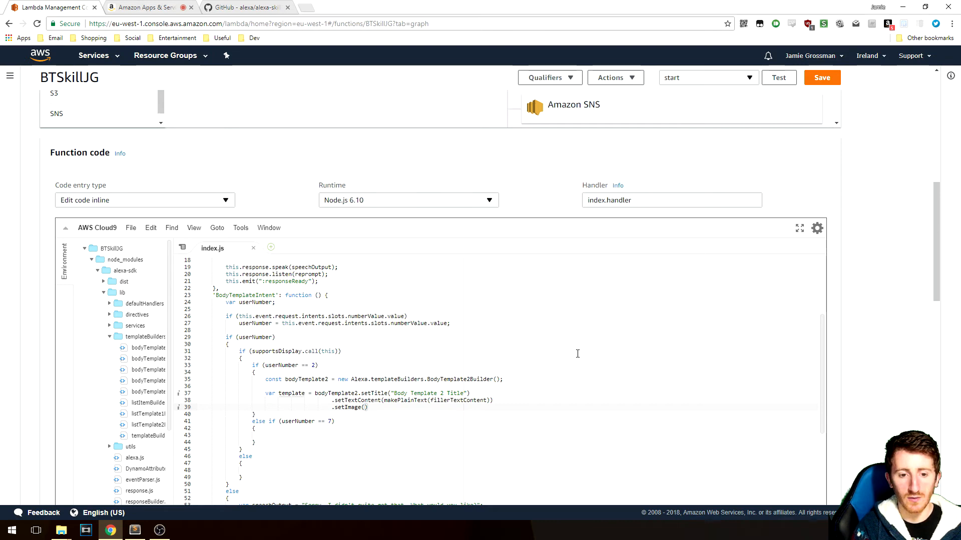
scroll("up", 3)
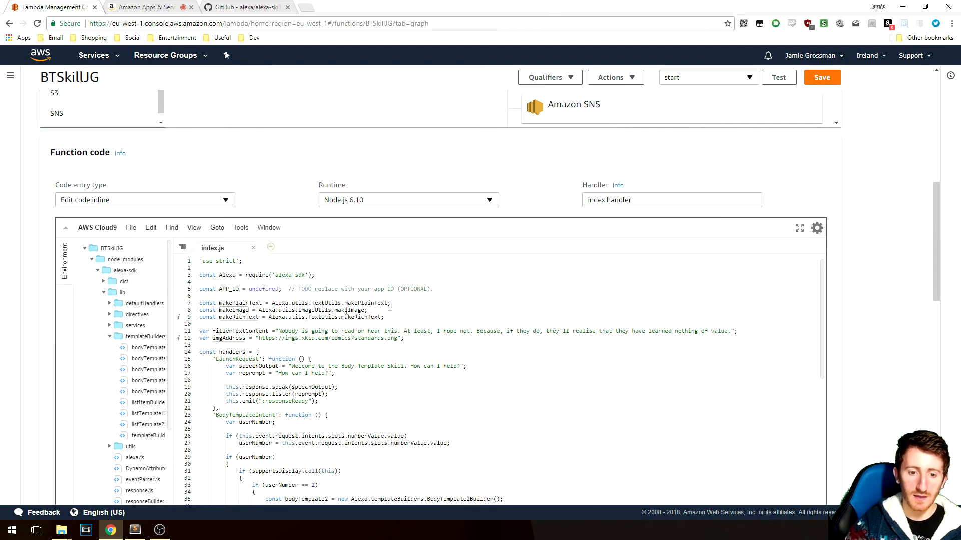
scroll("down", 3)
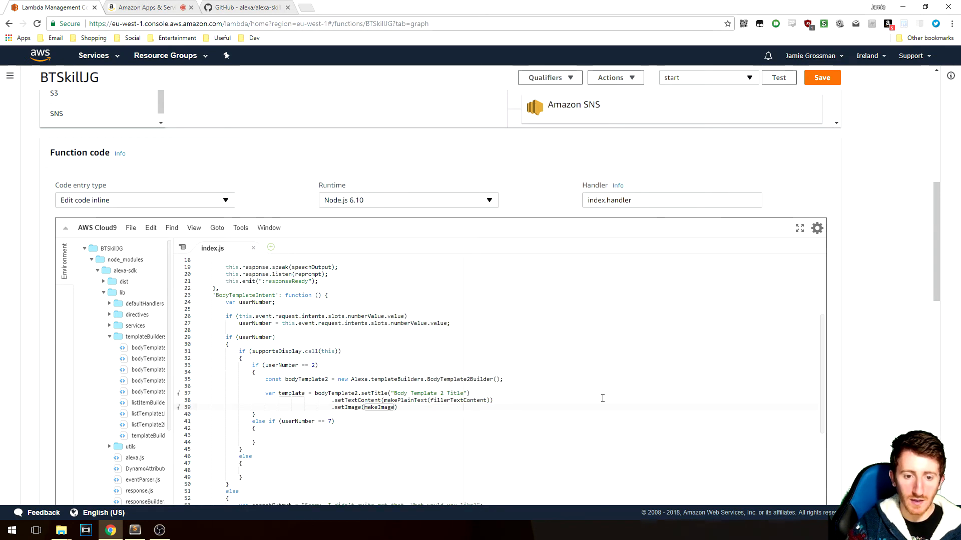
mouse_move(96, 422)
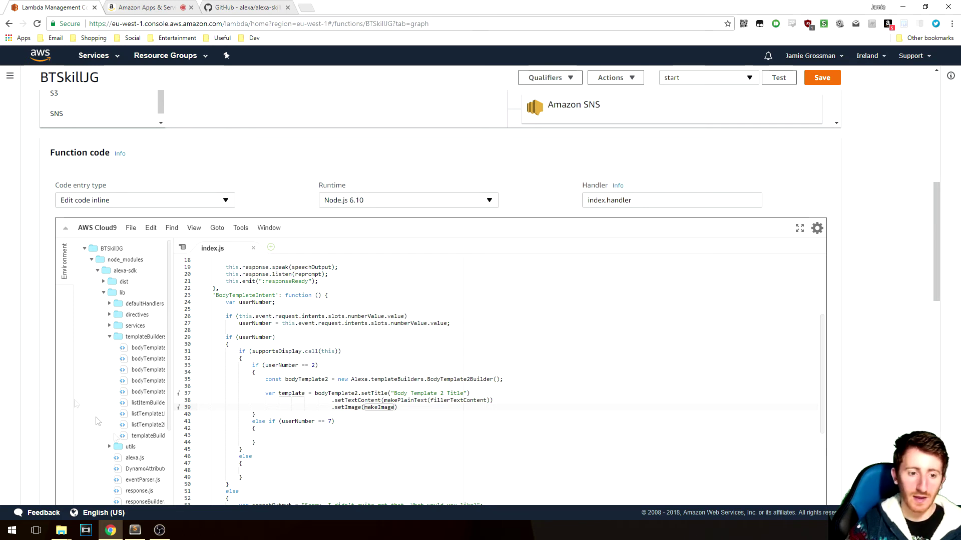
mouse_move(137, 330)
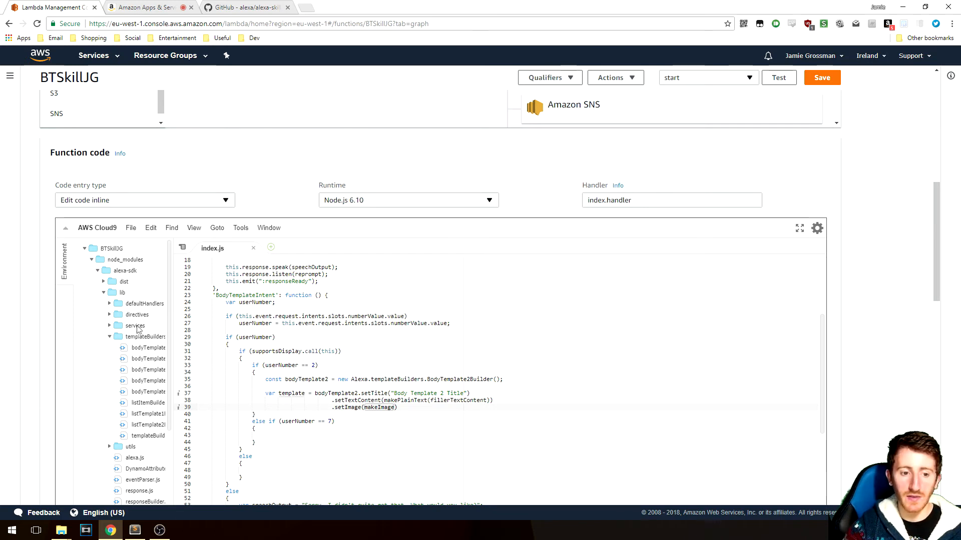
mouse_move(154, 389)
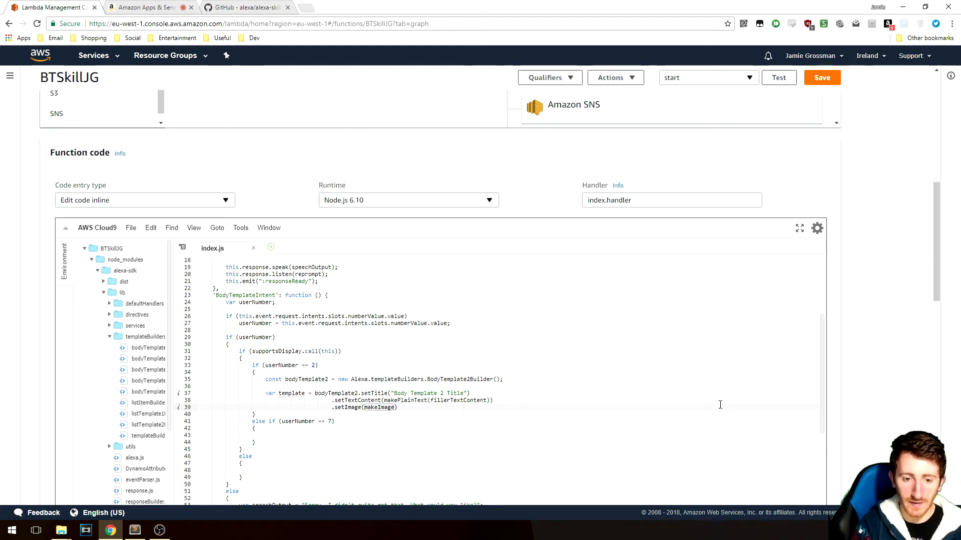
type("imgAddress")
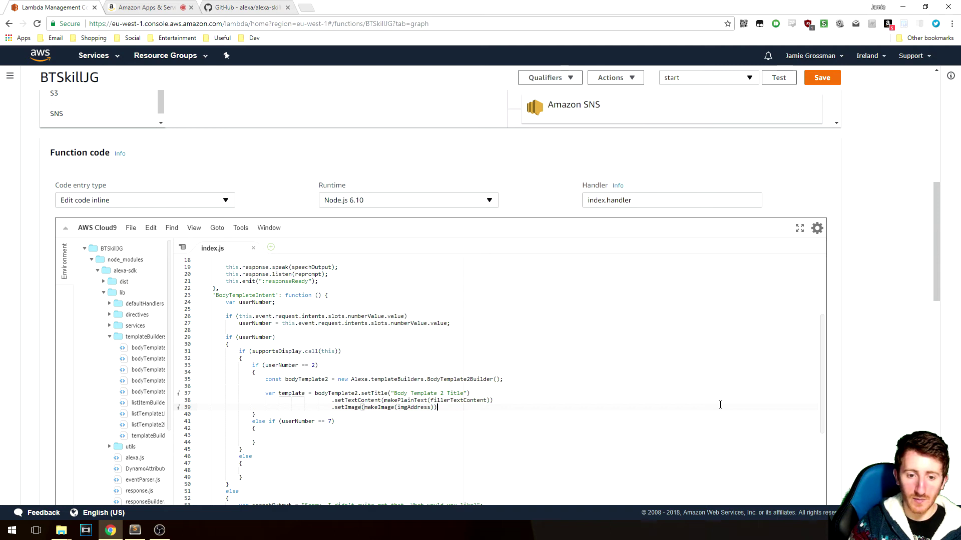
type(".build();")
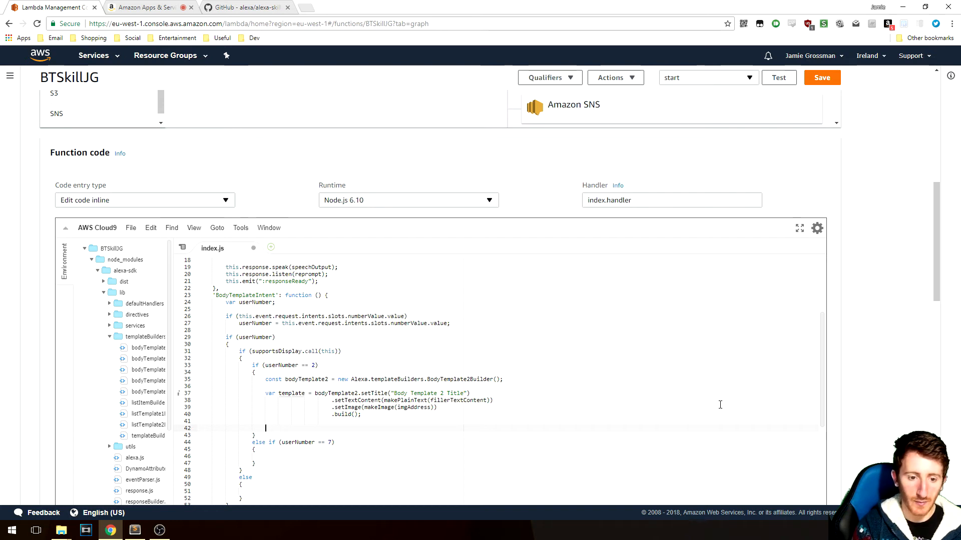
Step: Speak "Rendering Body Template 2", renderTemplate, shouldEndSession(null), then this.emit(':responseReady')
type("this.")
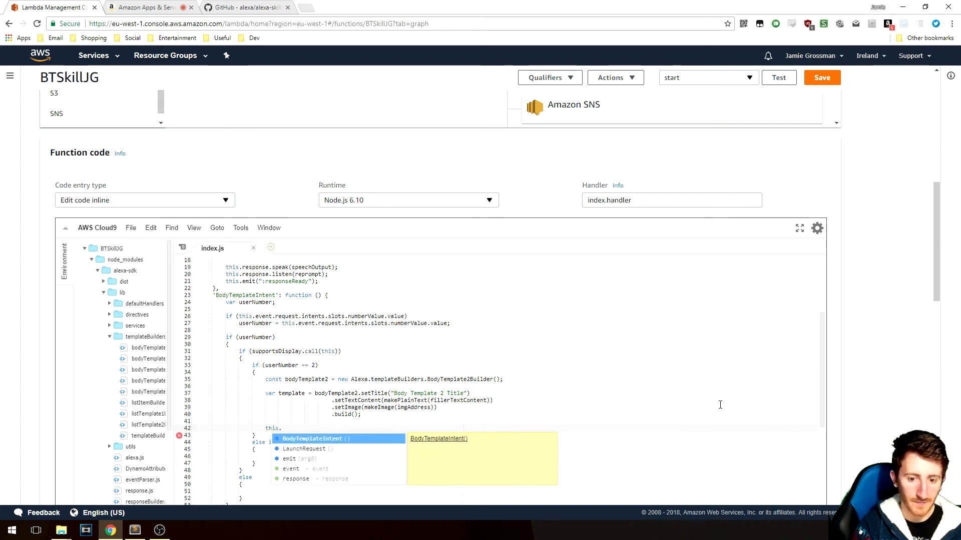
type("this.response.speak(\"Rendering Body Template 2")
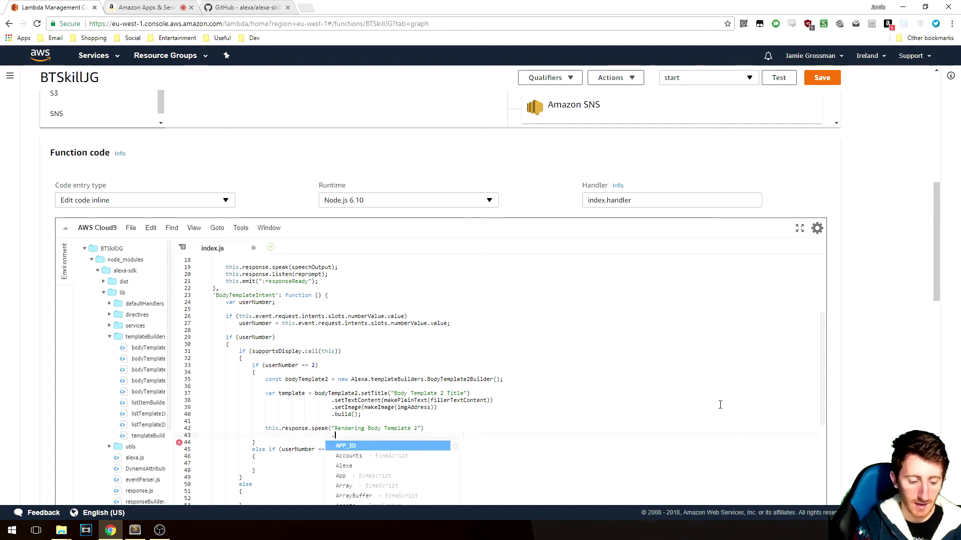
type(".renderTemplate(template")
type(".shouldEndS")
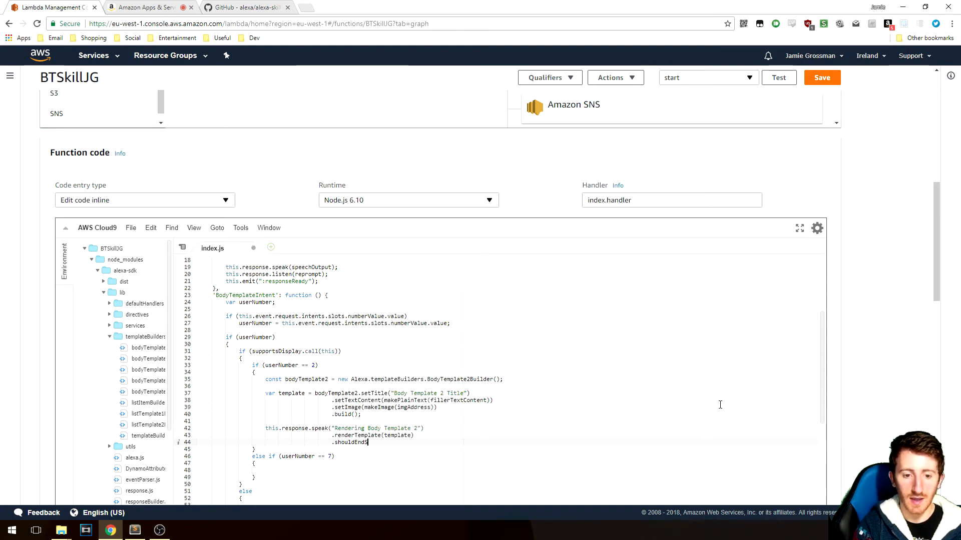
type("(null);")
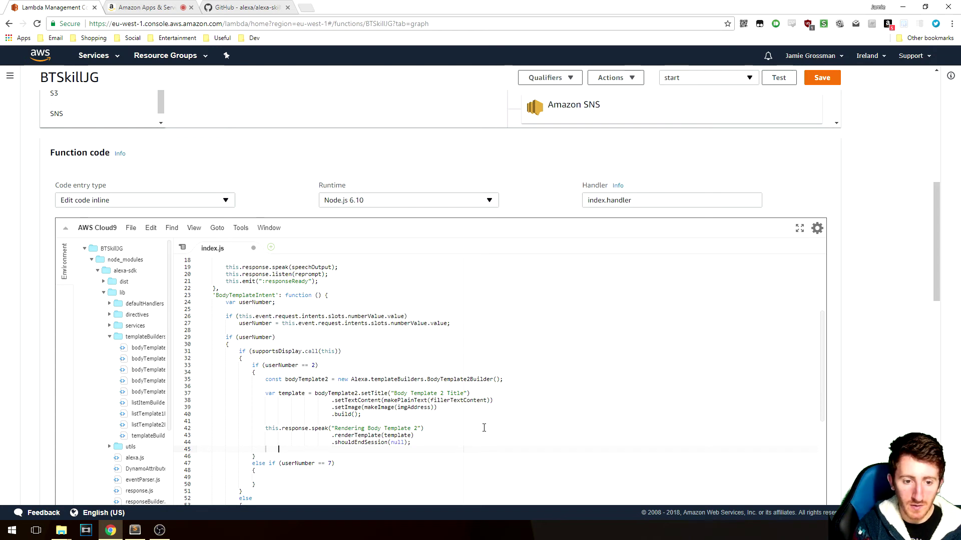
type("this.resp")
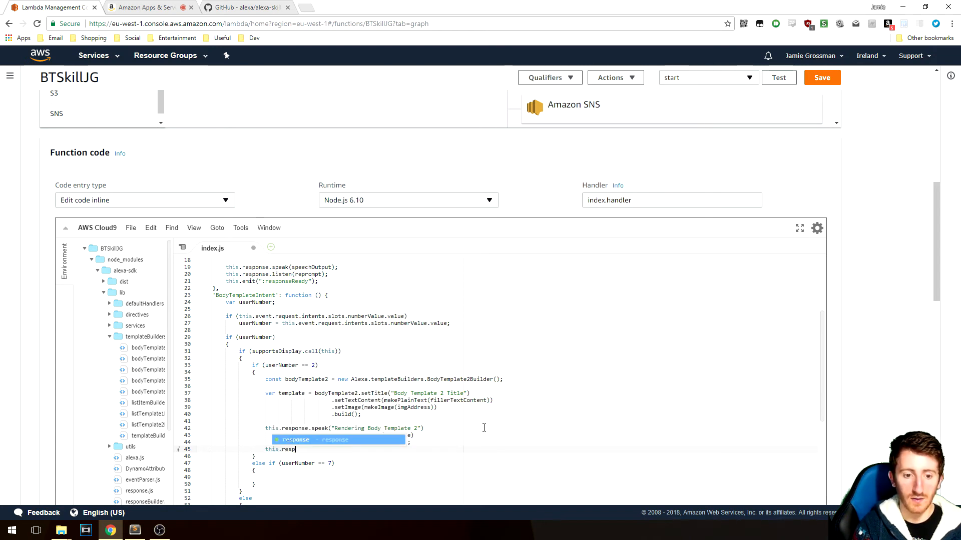
type("emit(\":")
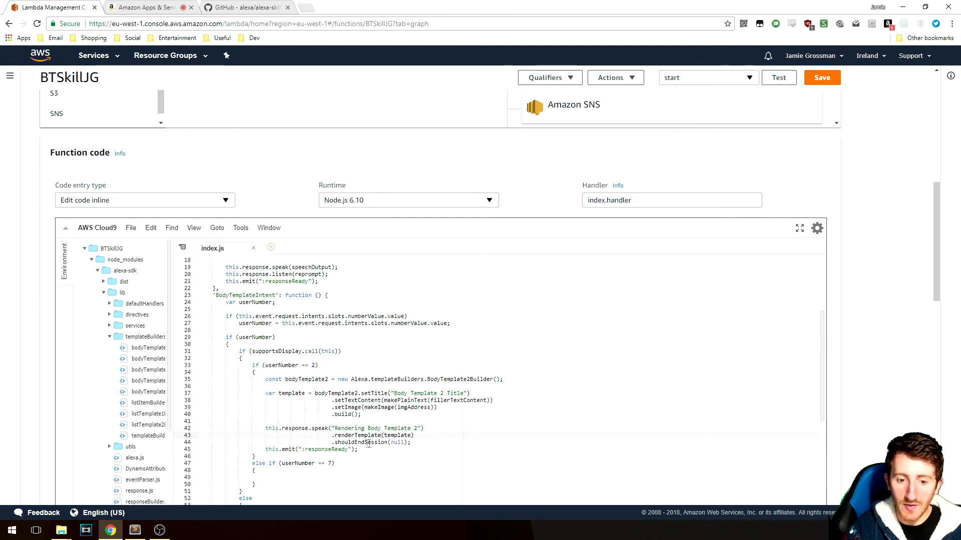
left_click(410, 442)
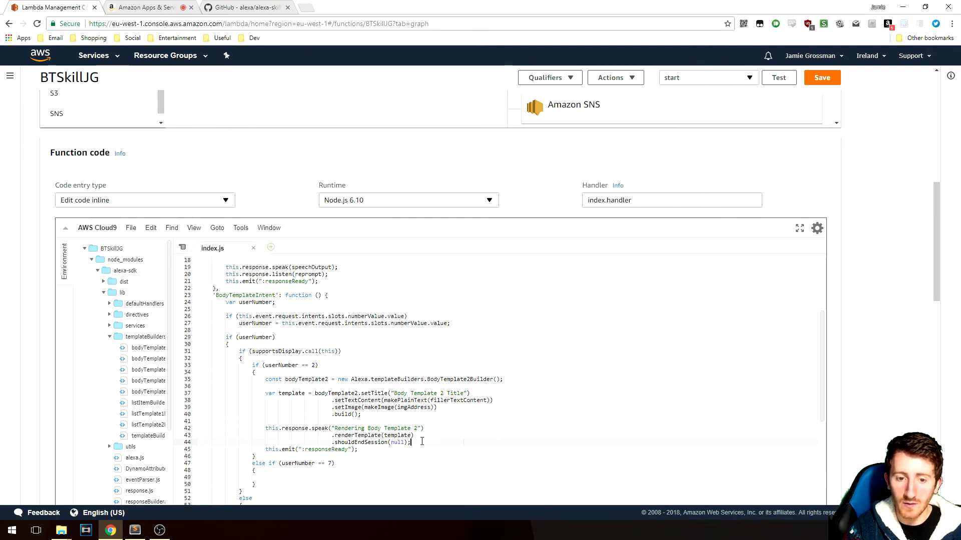
scroll("down", 3)
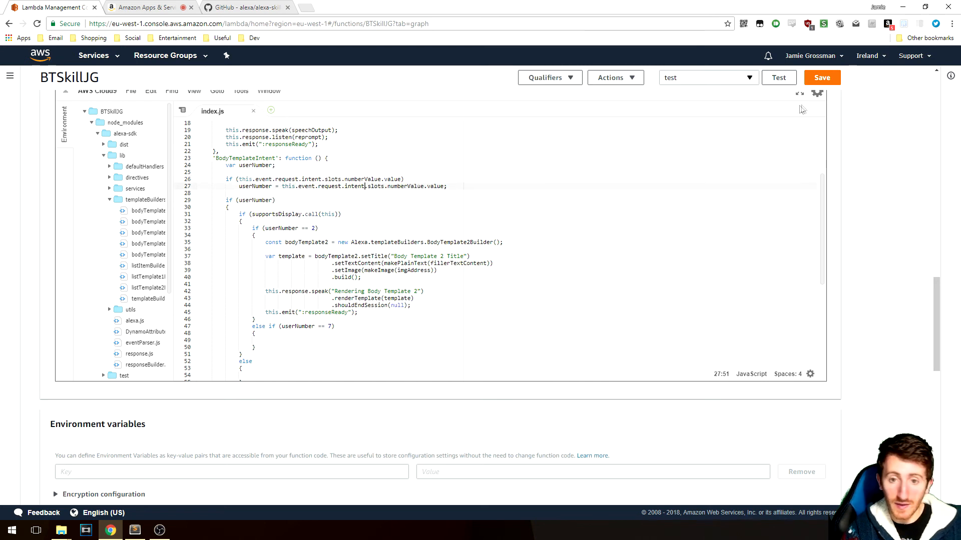
Step: Save the Lambda code and test 'show me body template two' on the simulator's Echo Show display
left_click(820, 77)
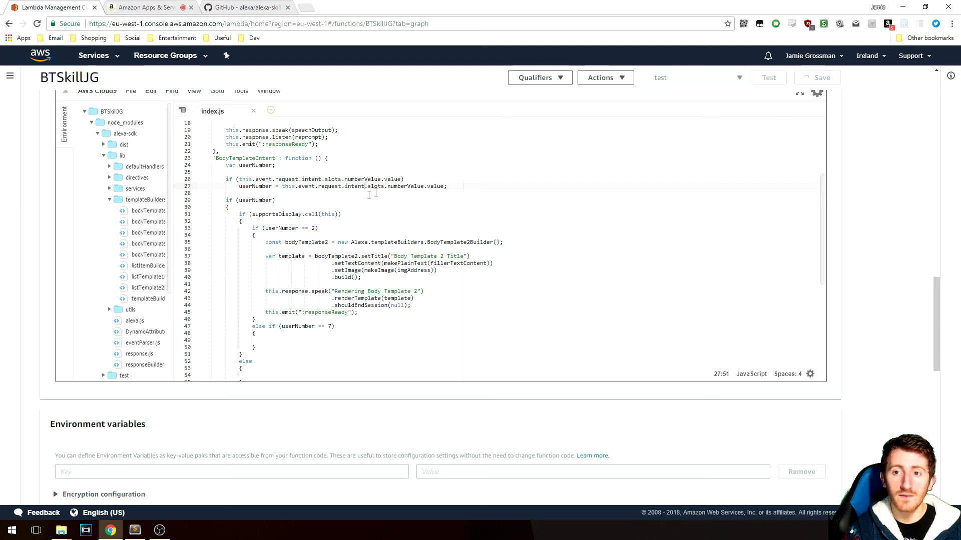
left_click(147, 7)
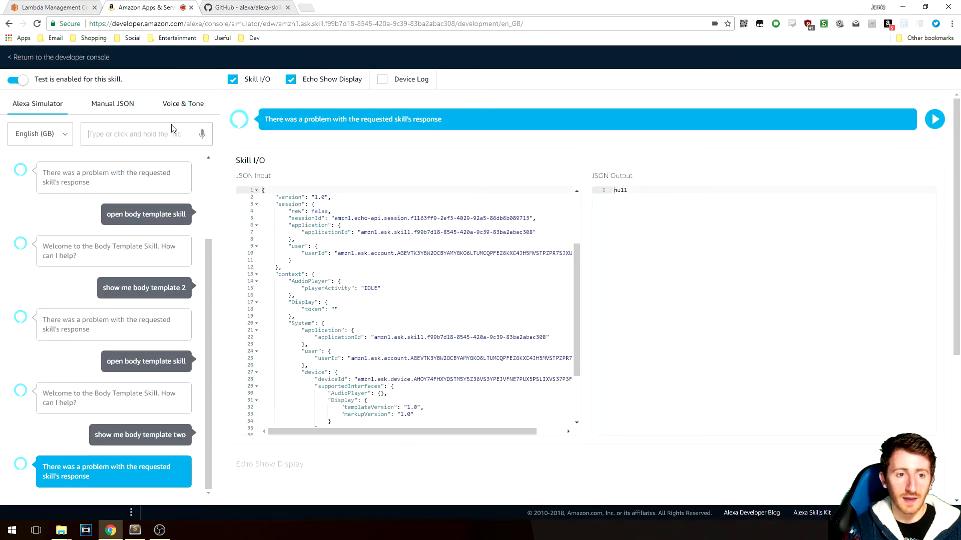
mouse_move(202, 140)
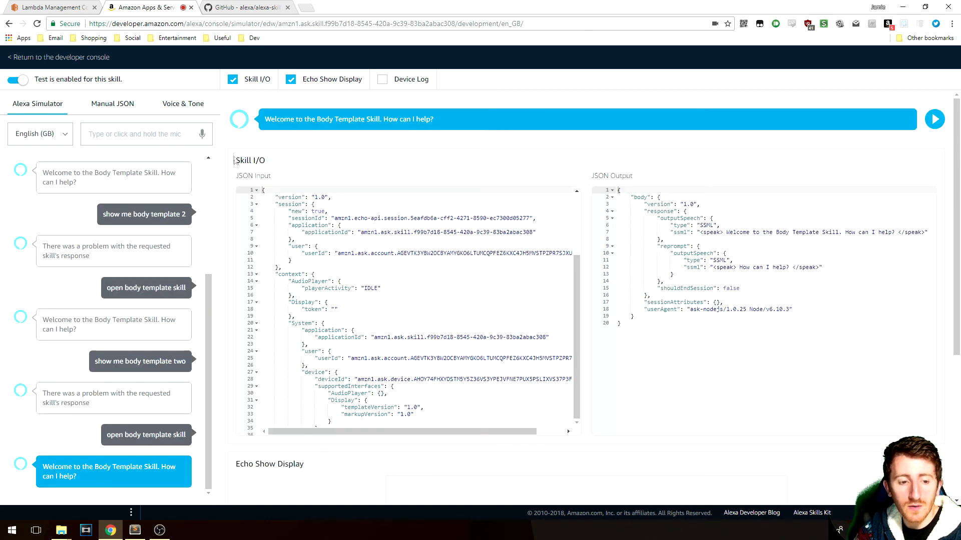
mouse_move(202, 134)
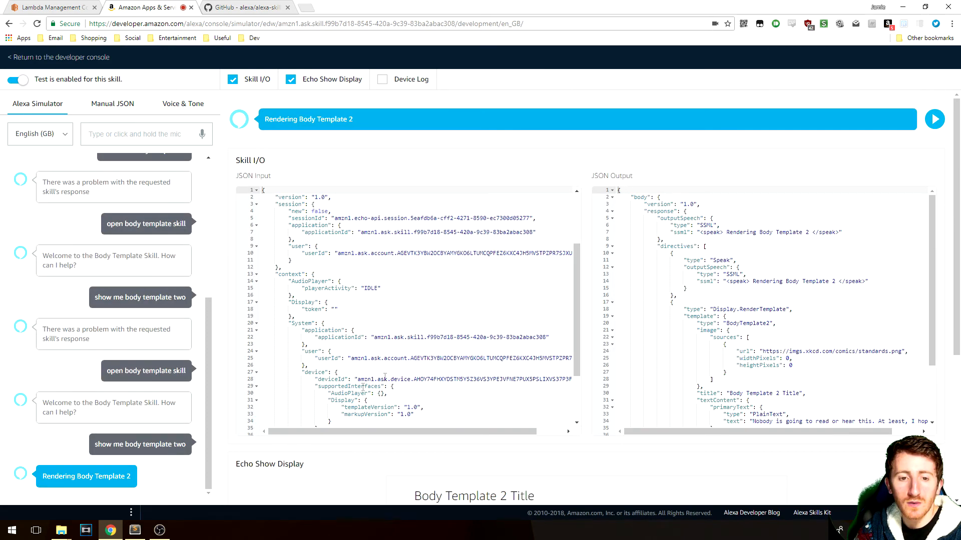
scroll("down", 3)
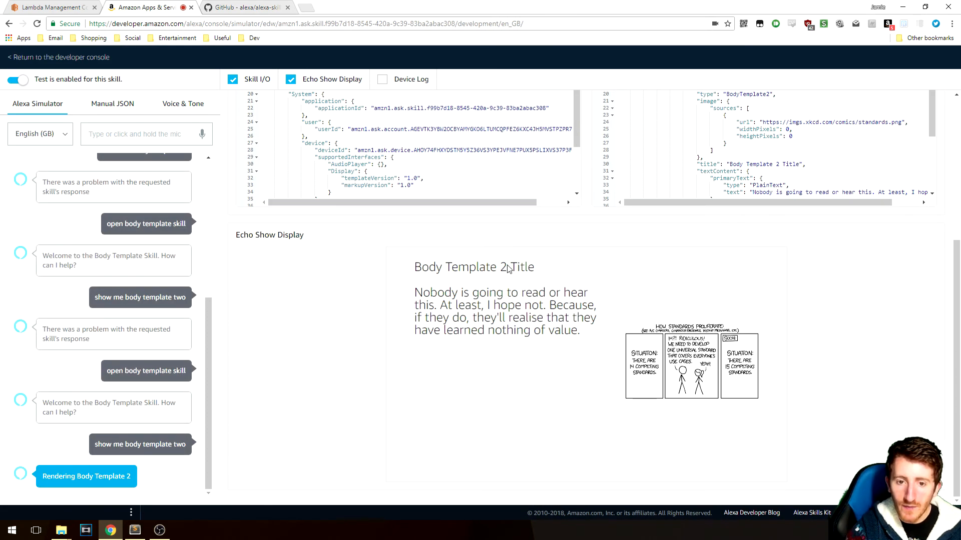
mouse_move(517, 361)
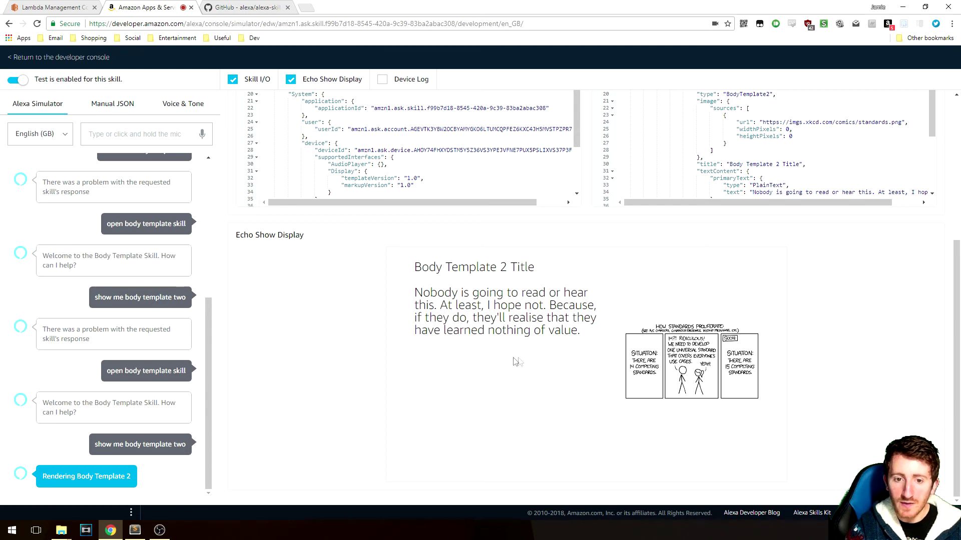
mouse_move(694, 372)
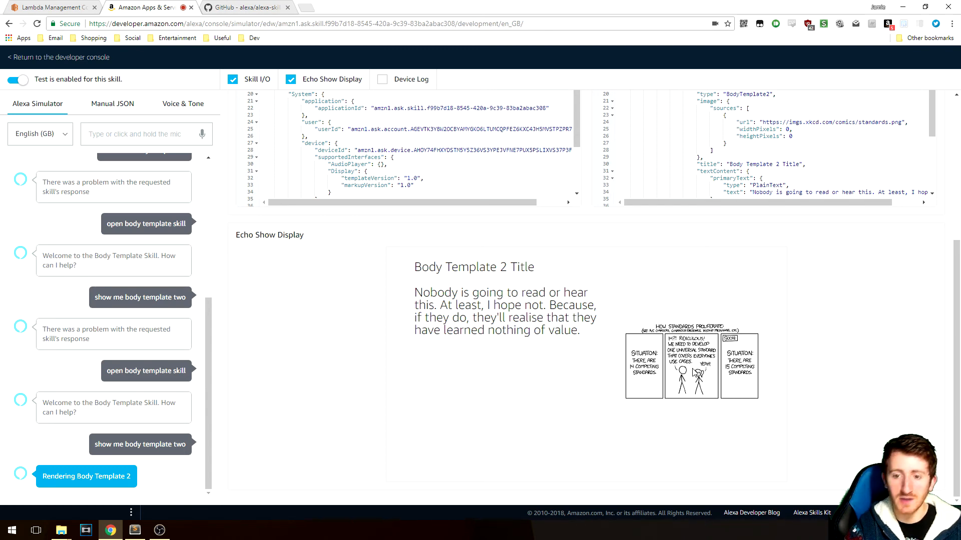
Step: Adapt the userNumber 7 branch to BodyTemplate7Builder without setTextContent, speak template 7, and save
left_click(50, 7)
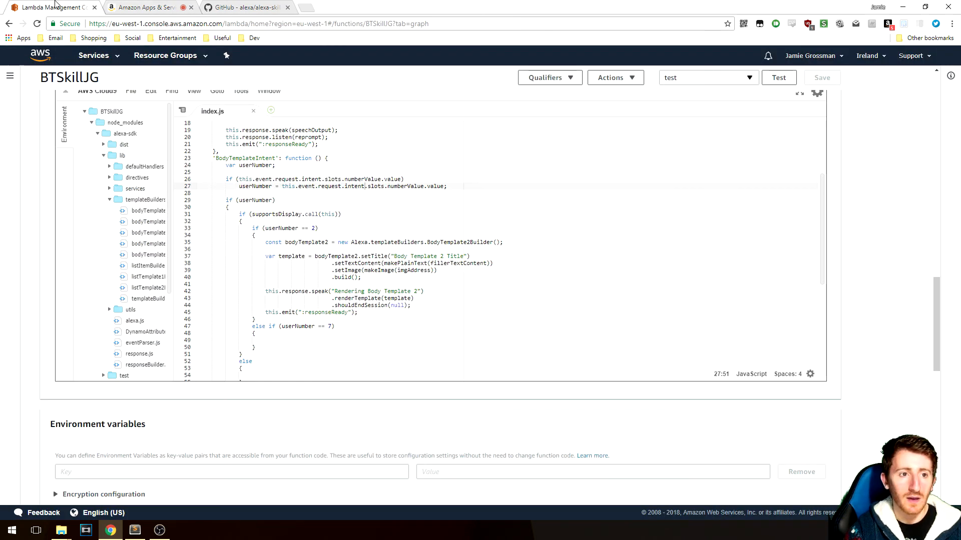
scroll("down", 3)
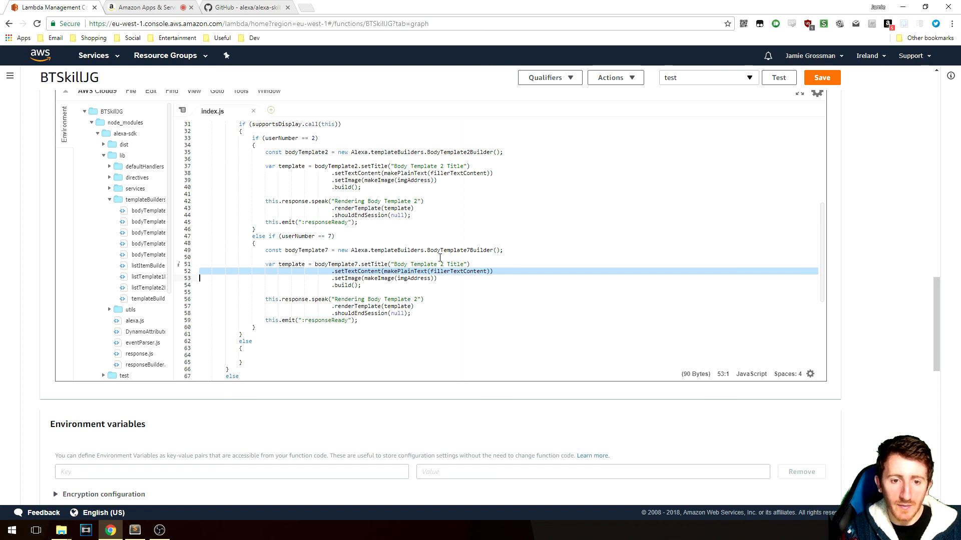
key("Delete")
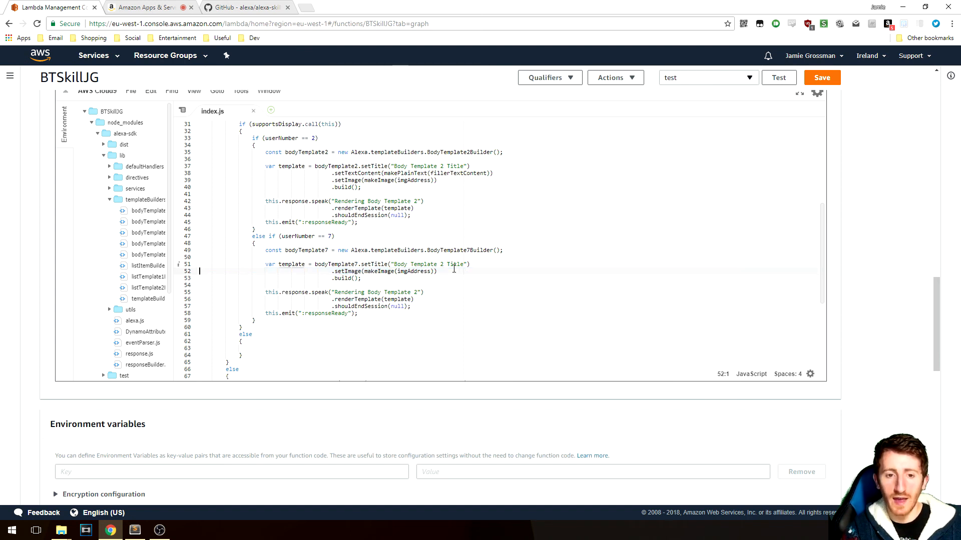
left_click(426, 285)
type("7")
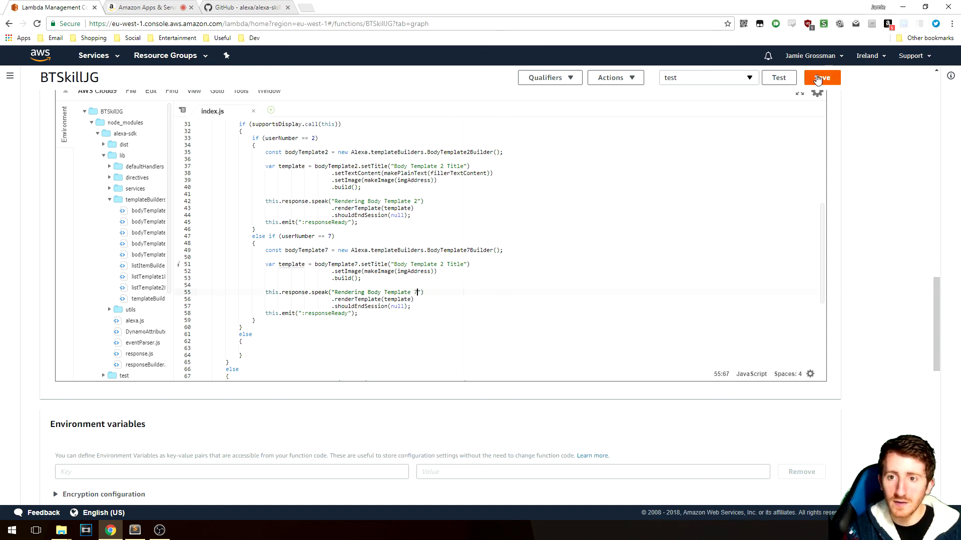
left_click(822, 77)
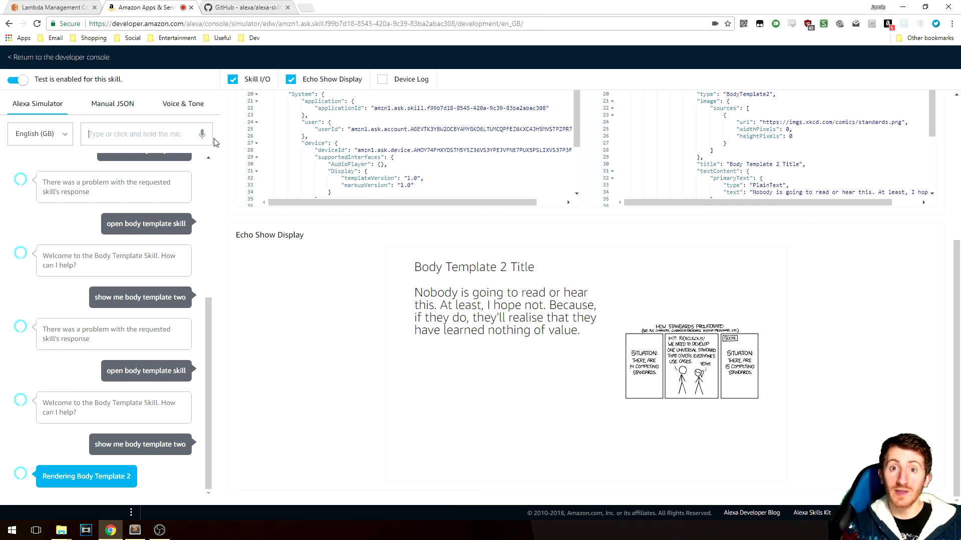
mouse_move(207, 135)
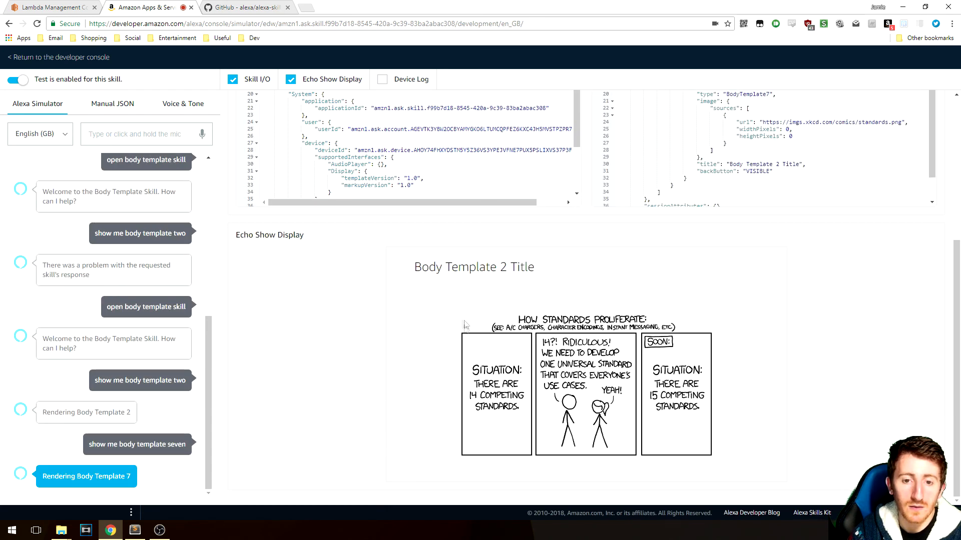
mouse_move(540, 312)
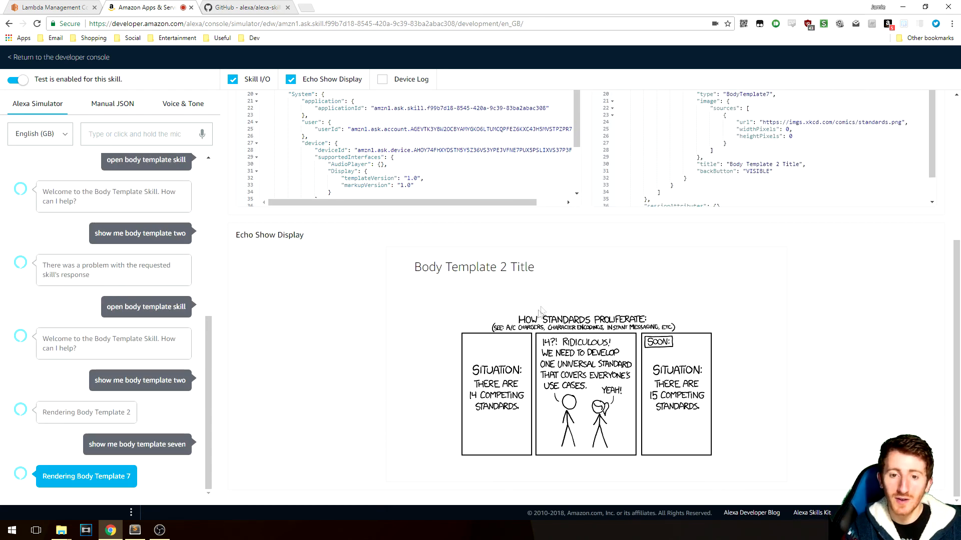
mouse_move(537, 262)
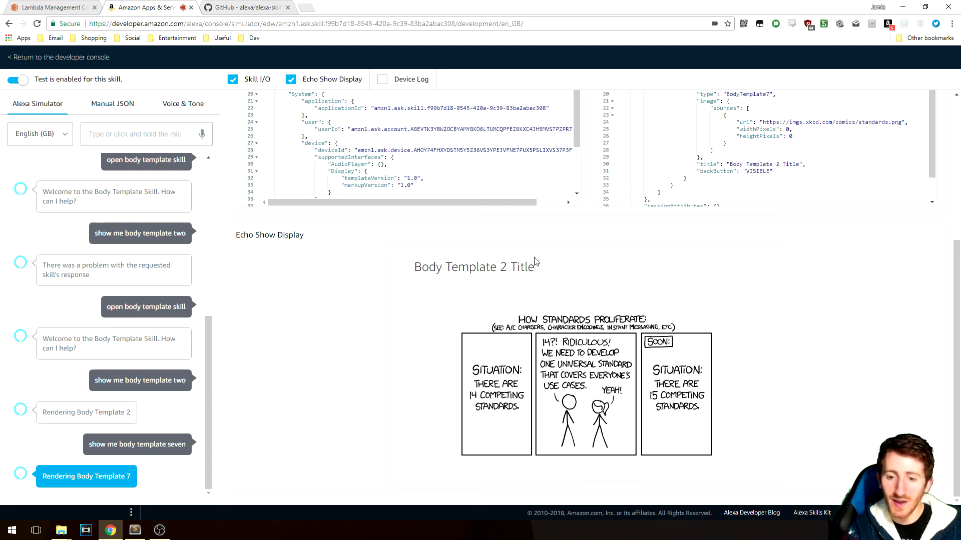
mouse_move(520, 314)
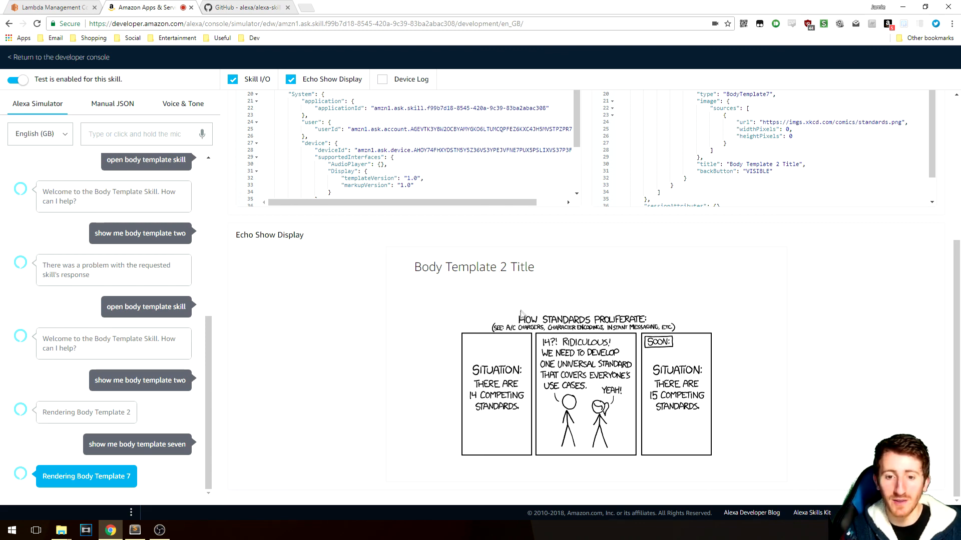
Step: Return to the Lambda code after viewing Body Template 7 on the Echo Show display
left_click(52, 7)
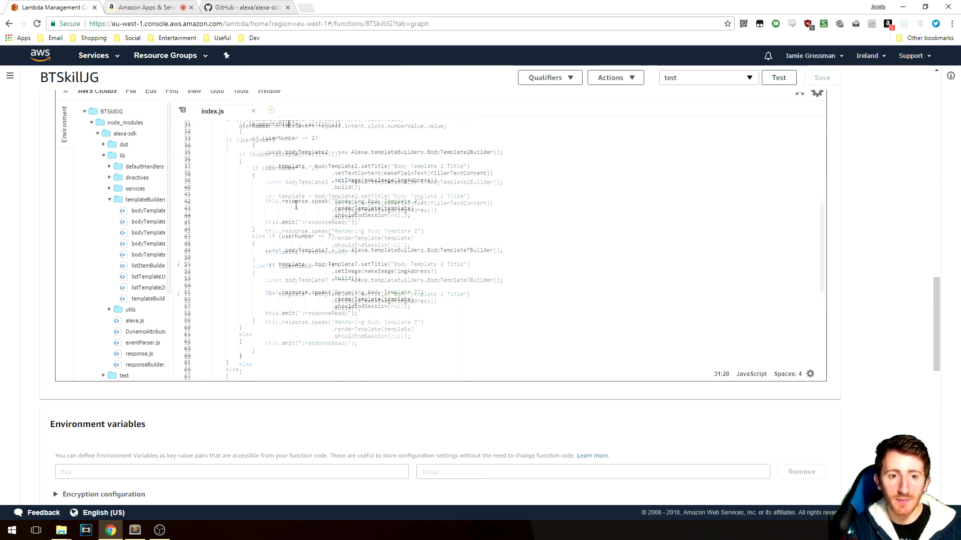
Step: Replace the else branch's 'Sorry' string with fillerTextContent + " What would you like?" and save
scroll("down", 3)
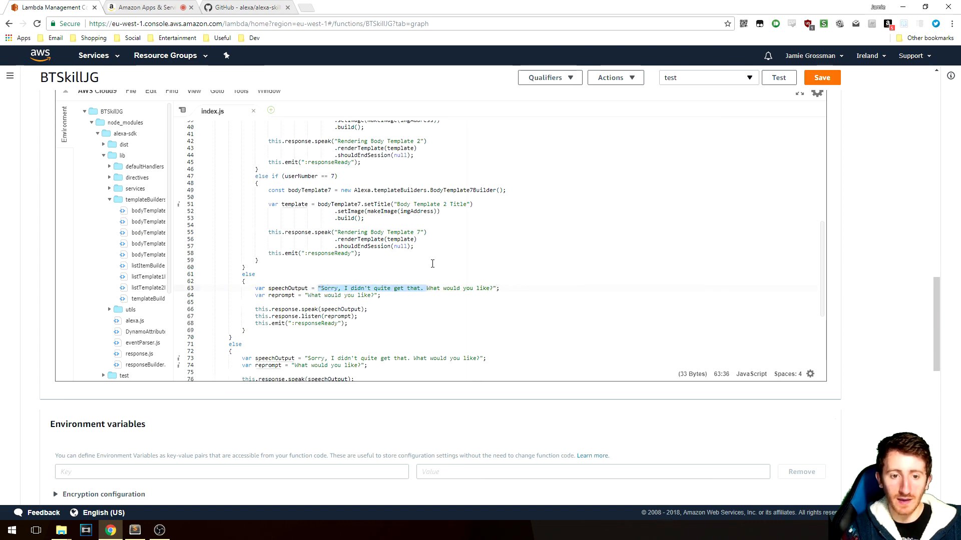
type("fillerTextContent")
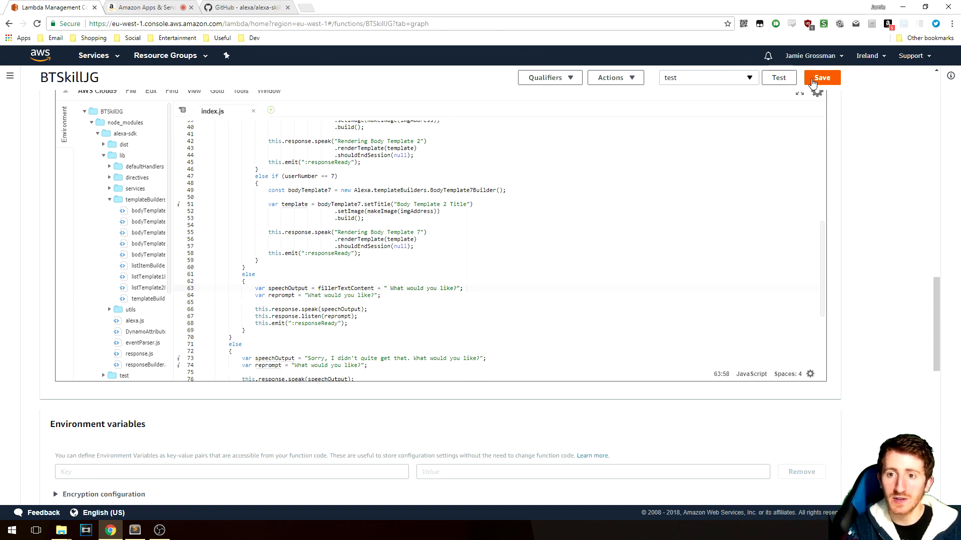
left_click(821, 77)
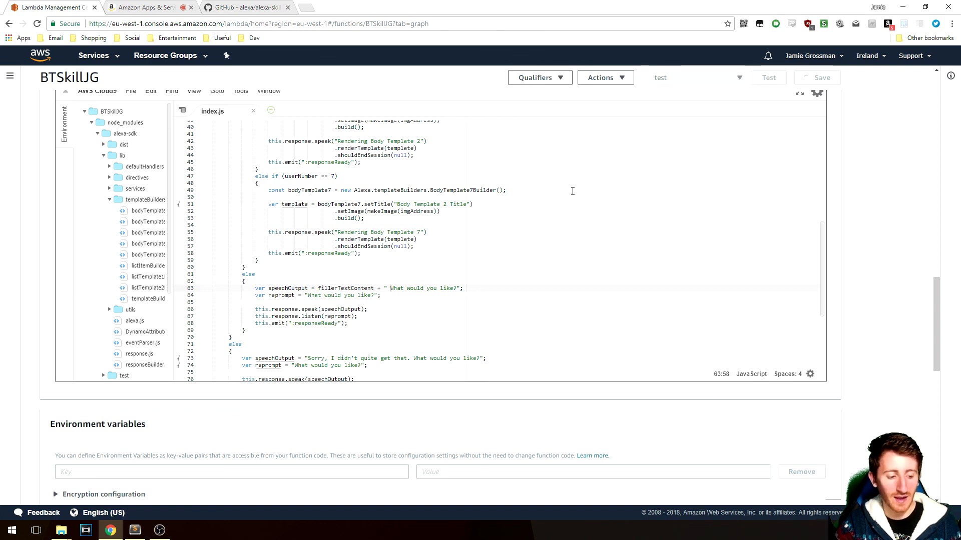